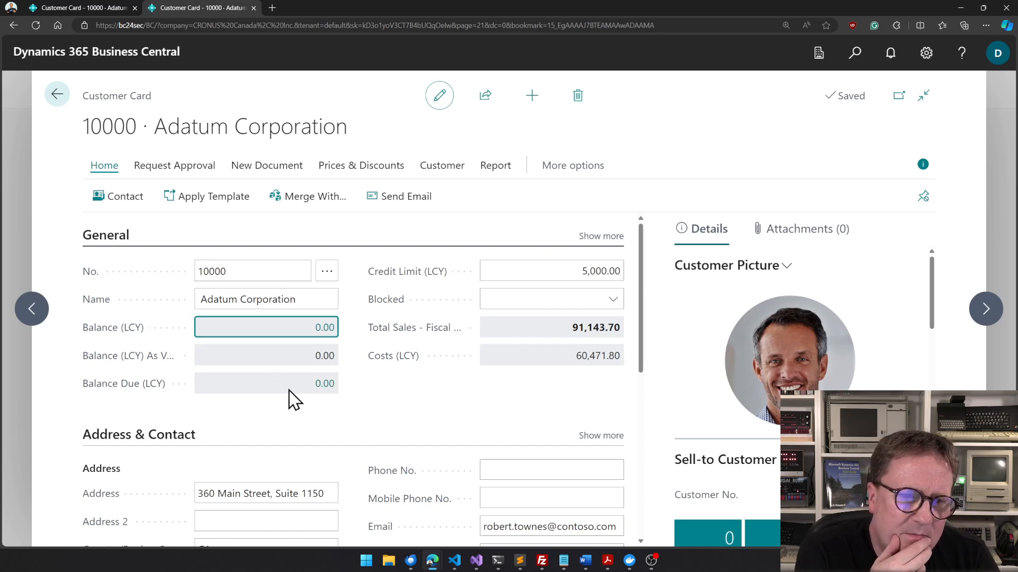
mouse_move(322, 299)
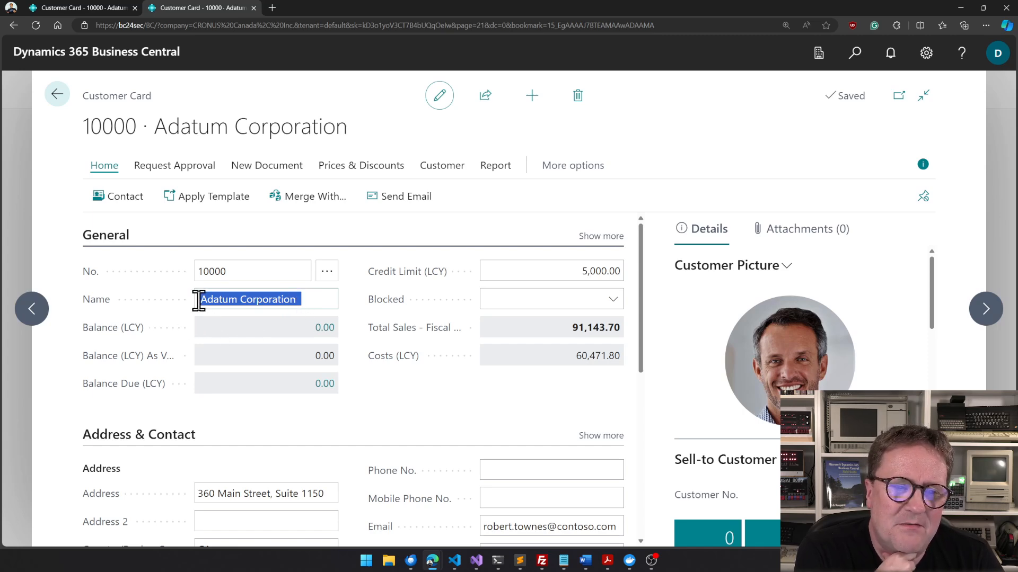
mouse_move(289, 299)
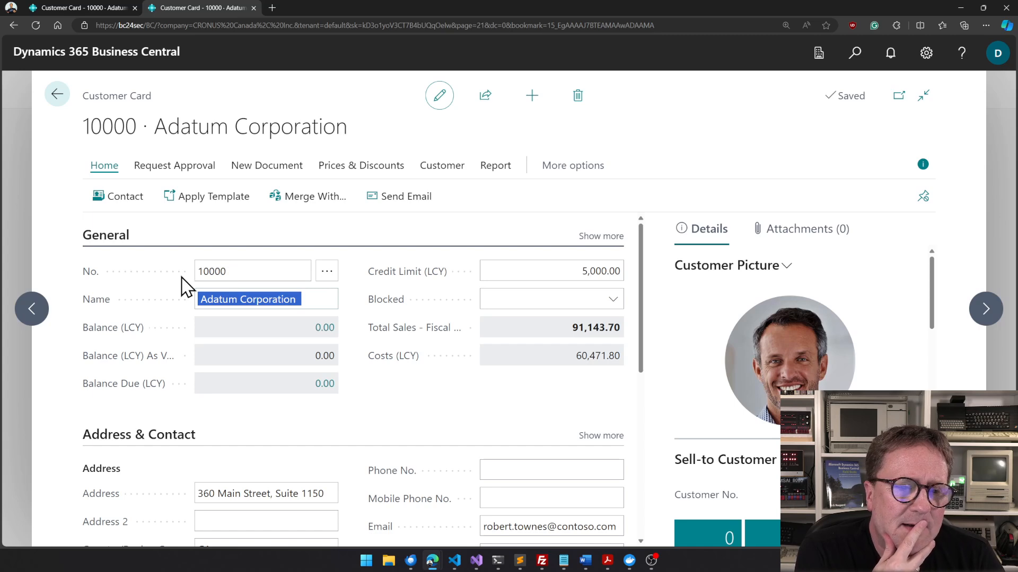
mouse_move(277, 299)
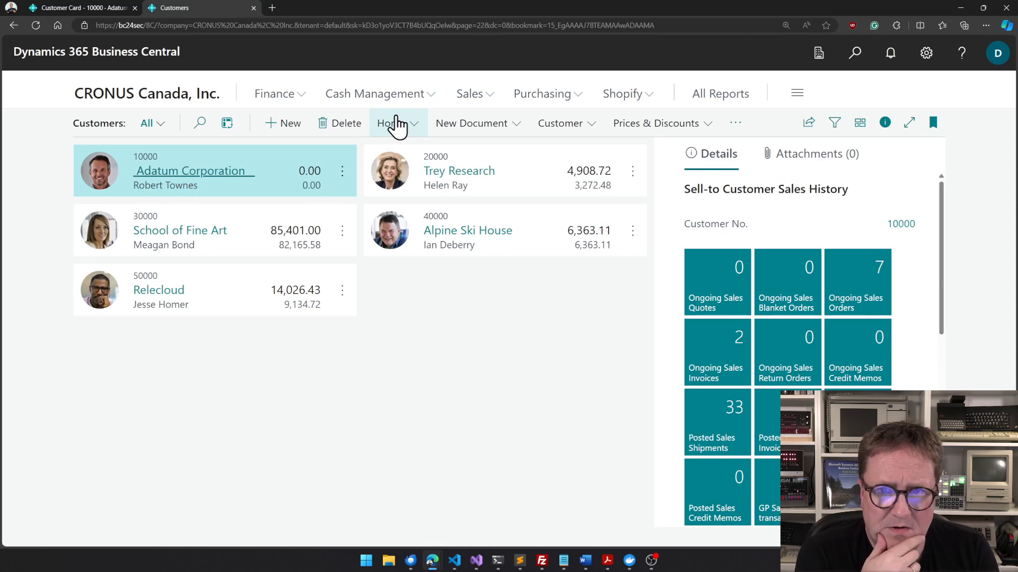
Show the Customers page as a list and sort it by Name
left_click(860, 123)
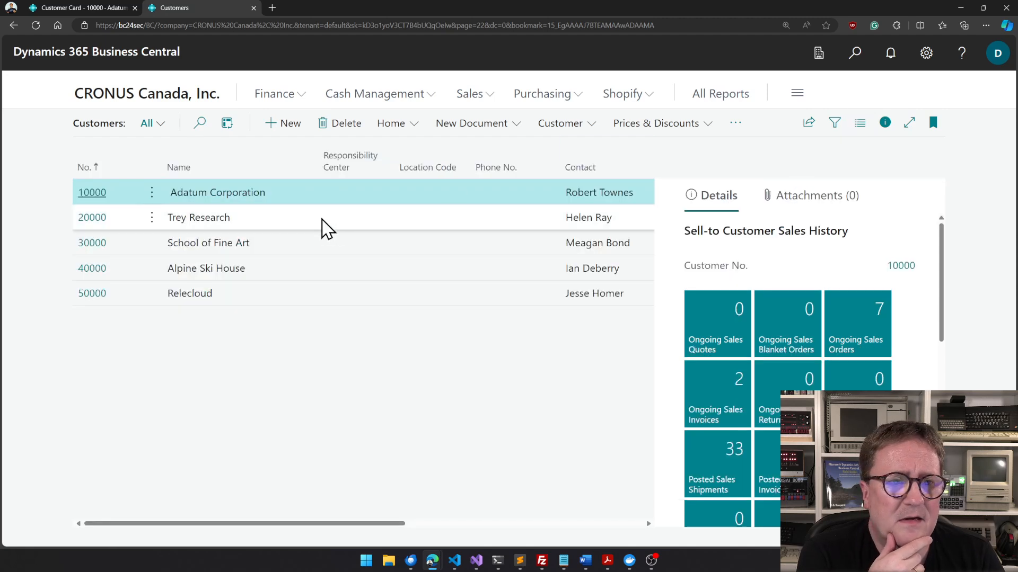
left_click(178, 167)
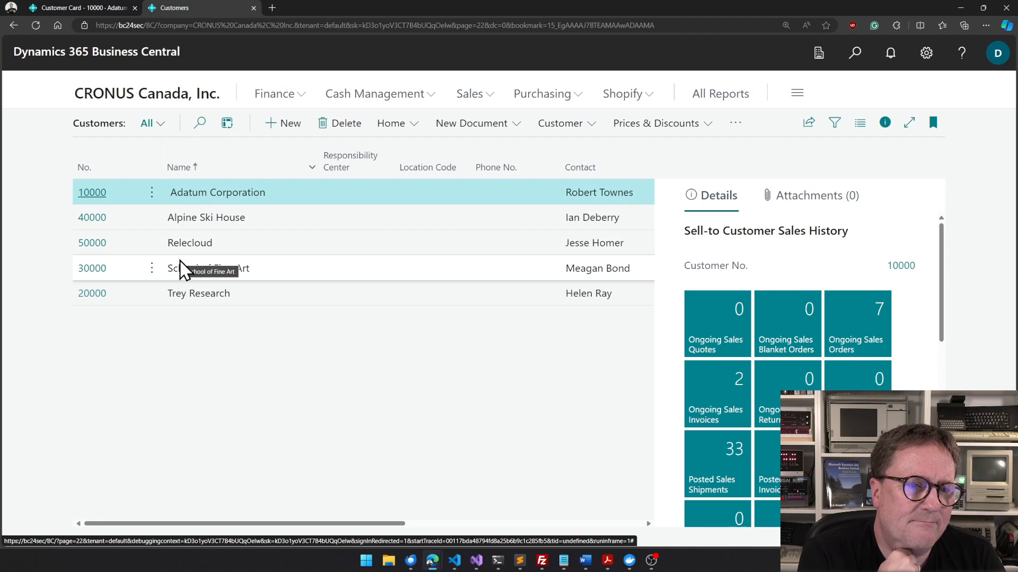
mouse_move(198, 220)
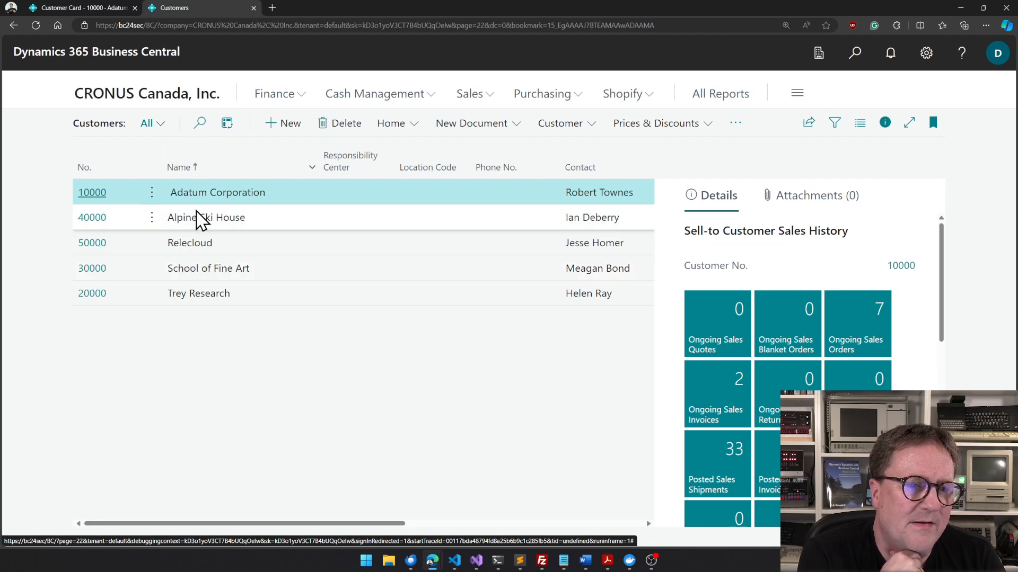
mouse_move(245, 339)
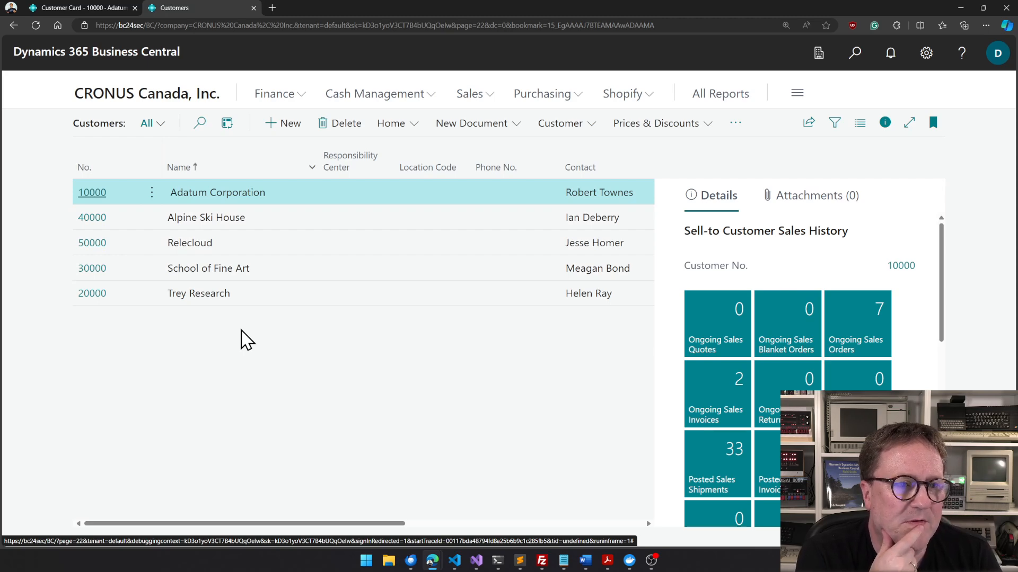
mouse_move(136, 201)
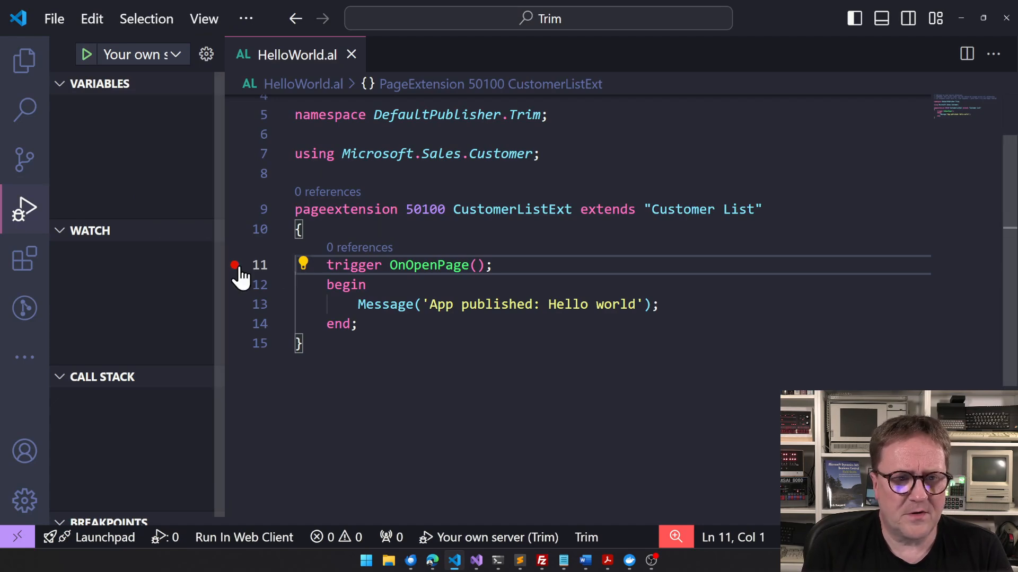
Extend "Customer Card" and add a layout block with modify(Name) for the Name field
left_click(736, 209)
type("Card")
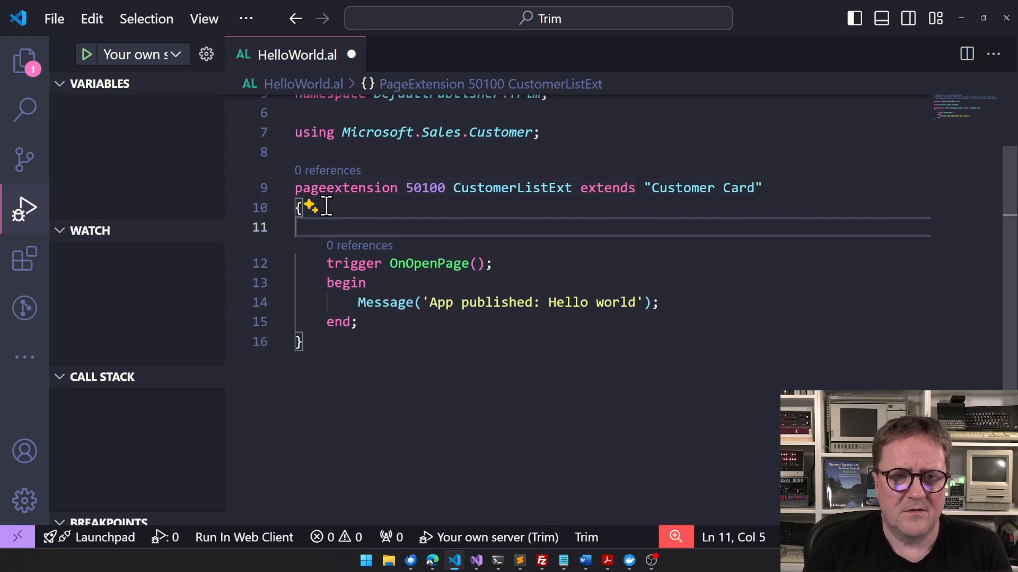
type("kay")
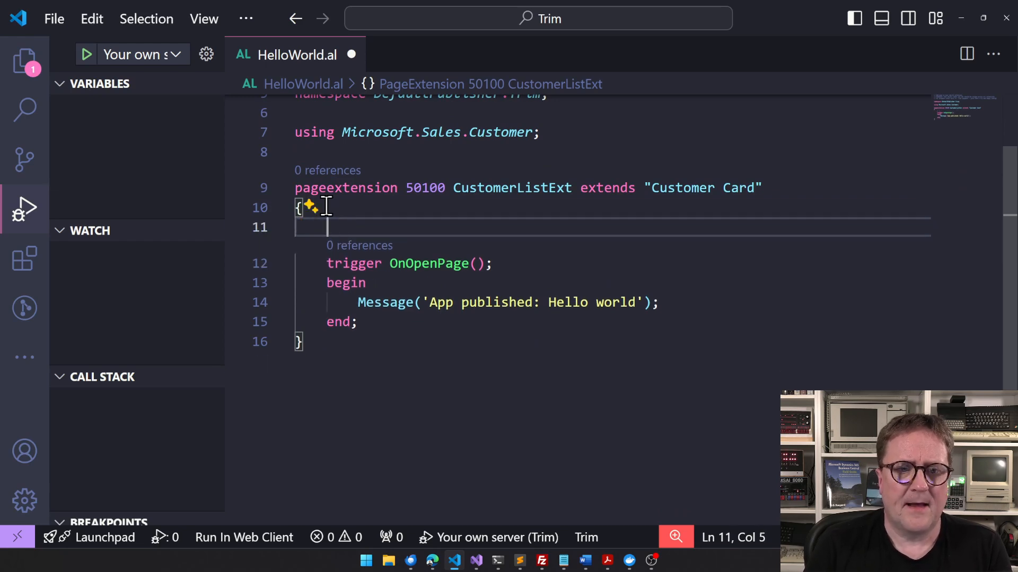
type("layout")
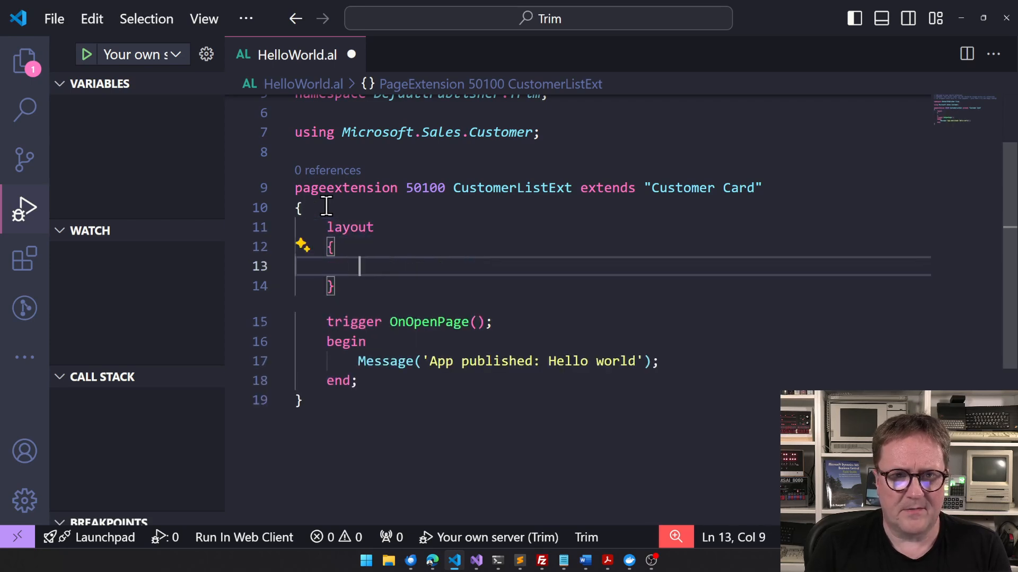
type("modifyna")
type("Rec")
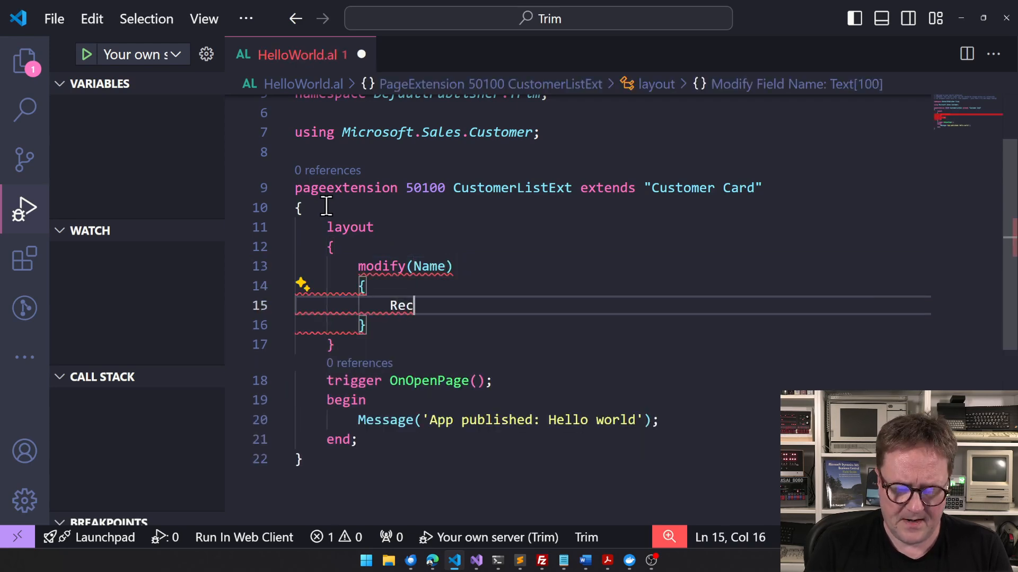
type(".Name")
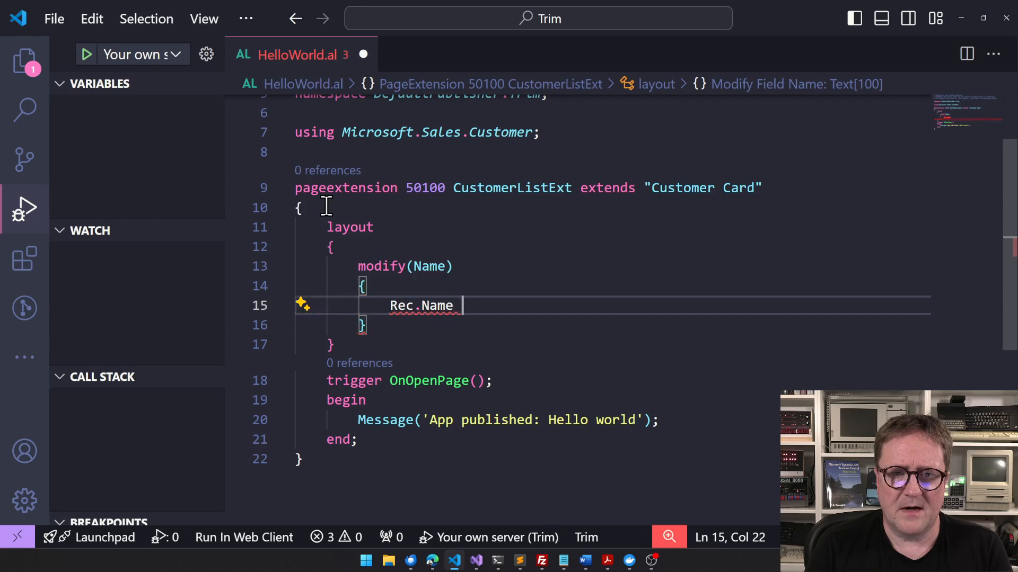
type(":= Rec.Name.")
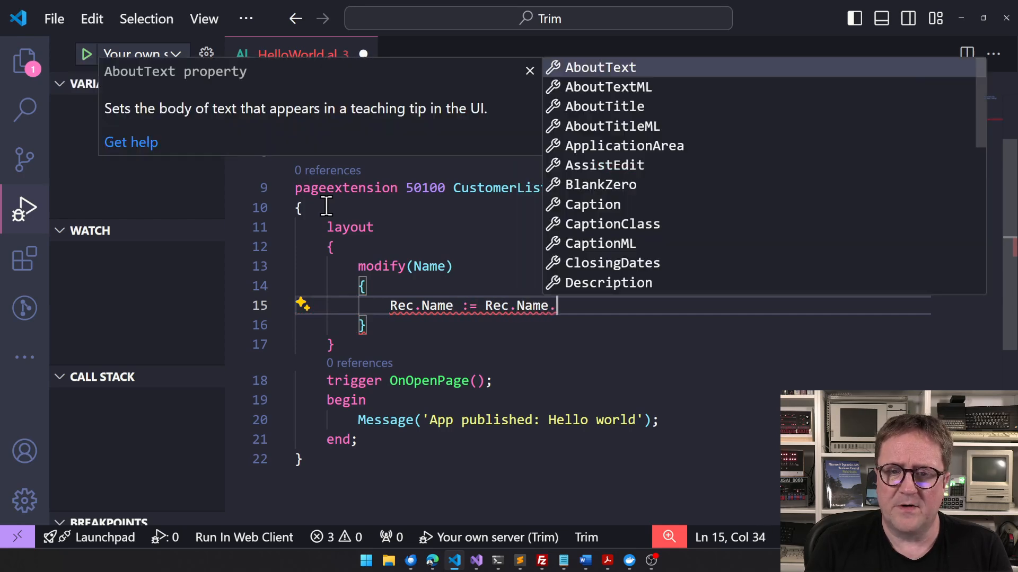
type("T")
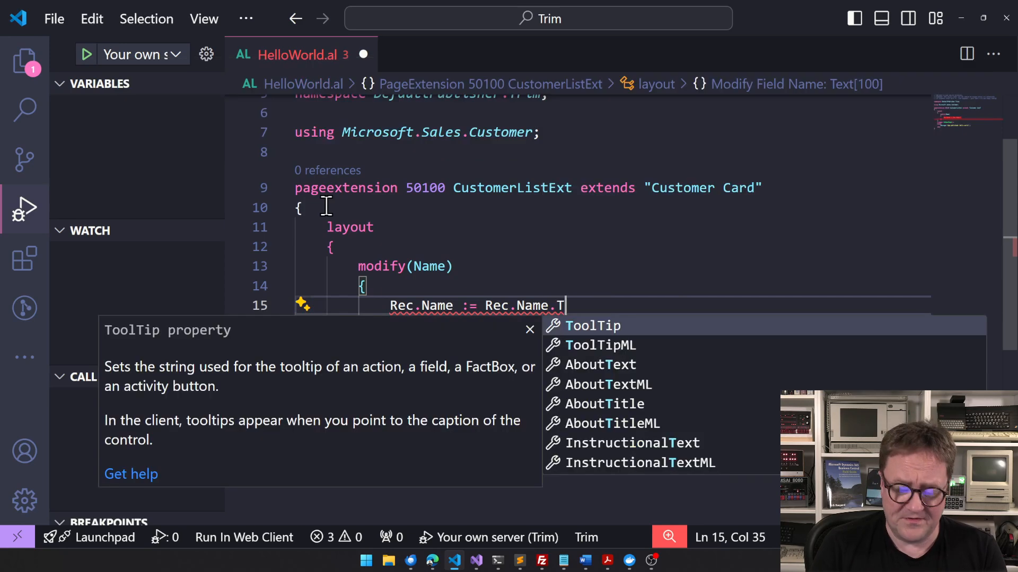
type("r")
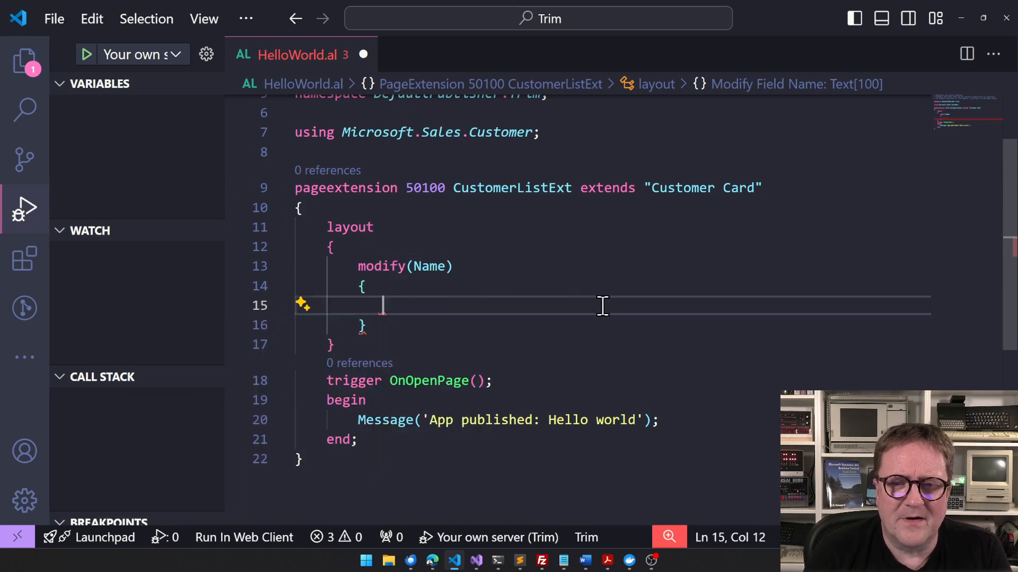
Add an OnBeforeValidate trigger on Name assigning Rec.Name := Rec.Name.Trim()
type("trigger")
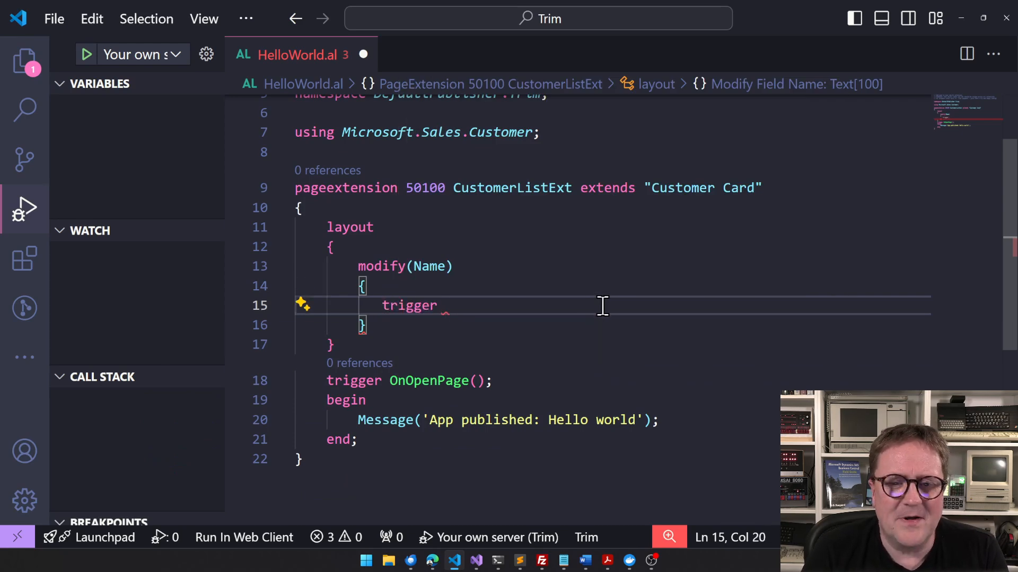
type("o")
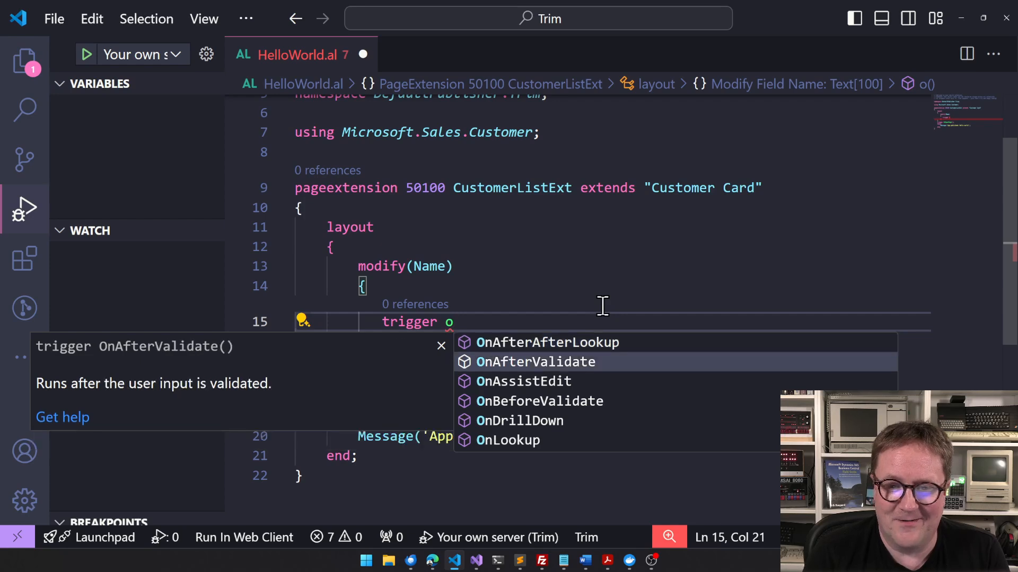
left_click(539, 401)
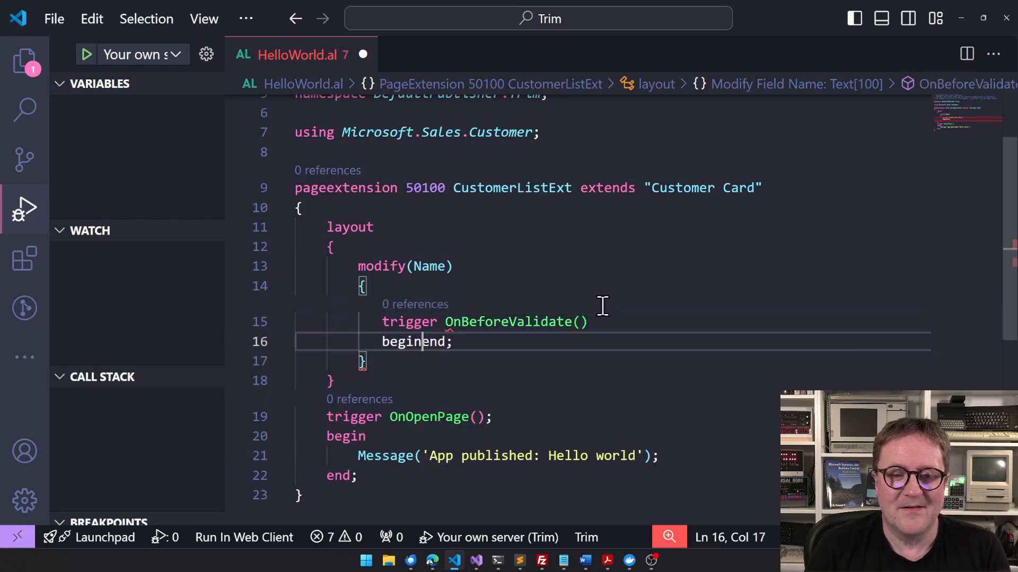
type("Rec.Name :=")
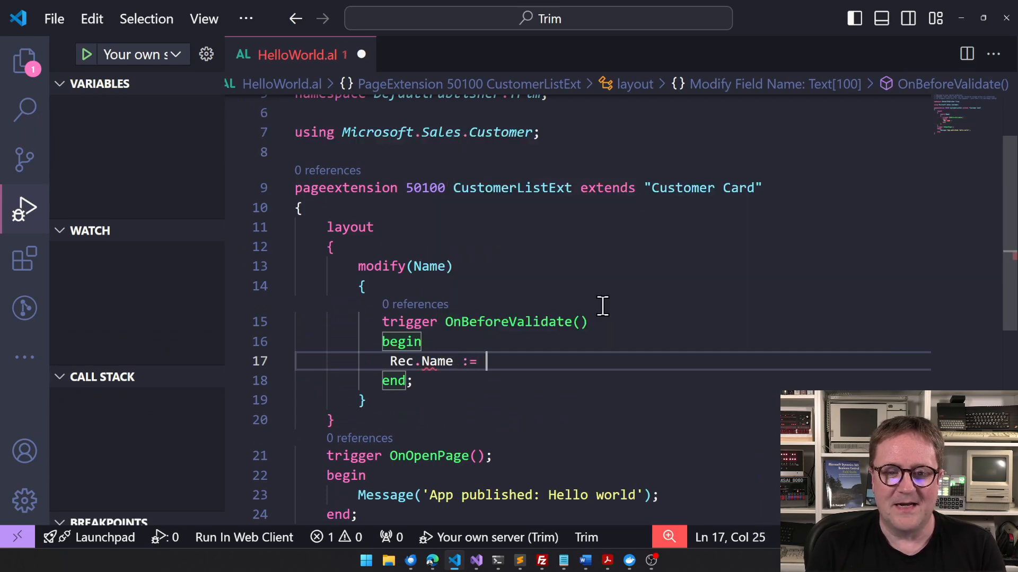
type("Rec.Name.")
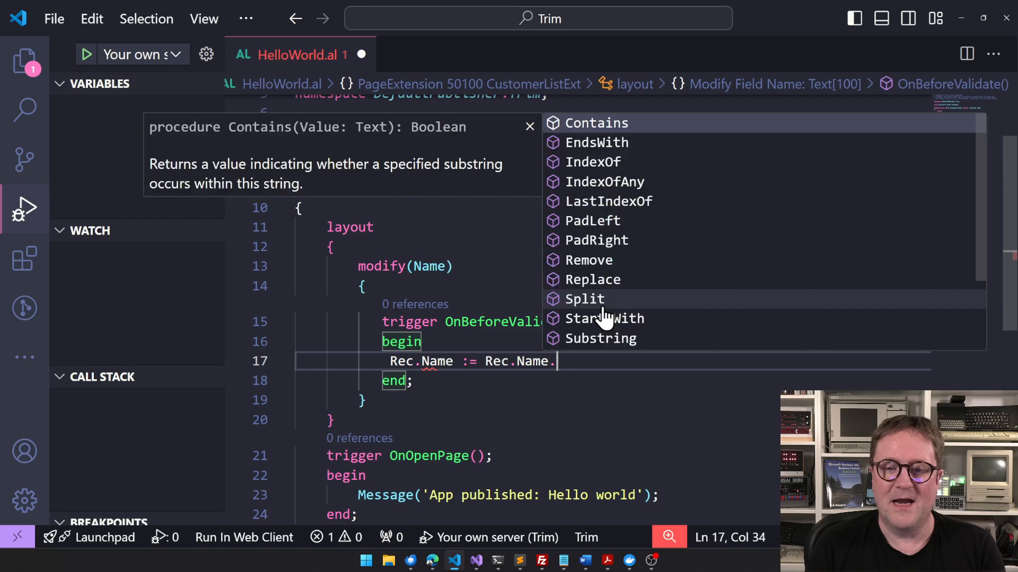
type("Tr")
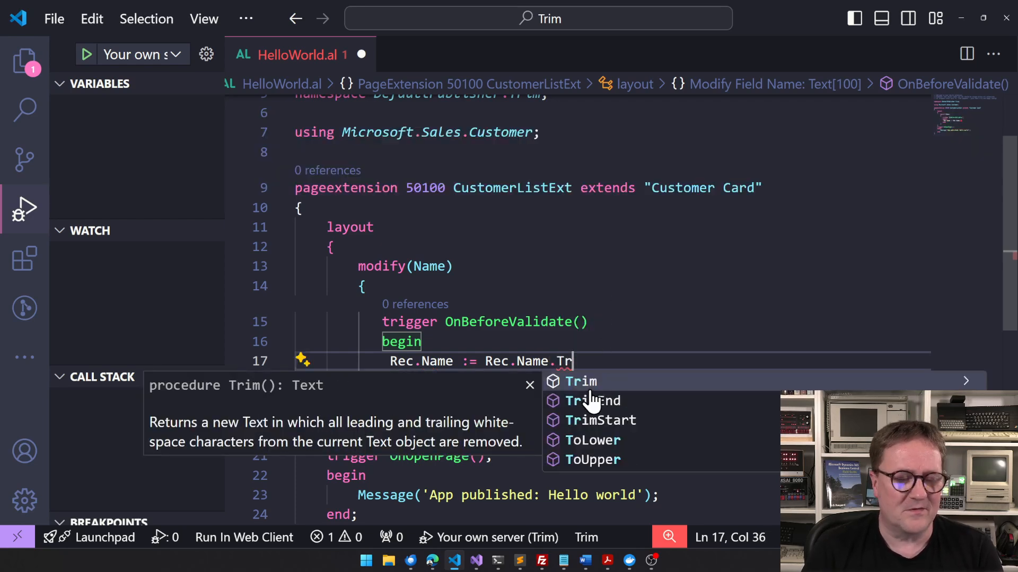
mouse_move(214, 447)
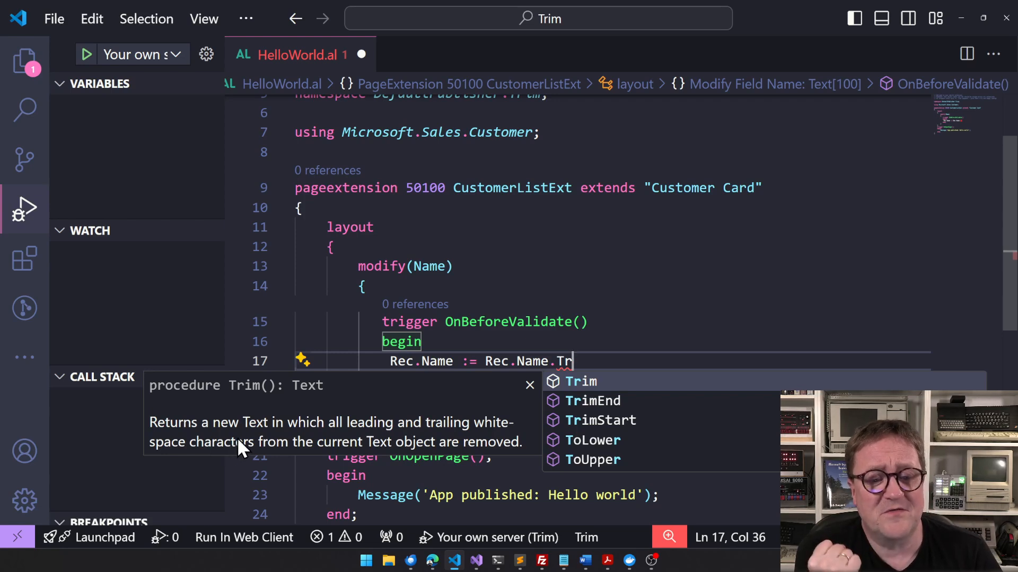
mouse_move(292, 447)
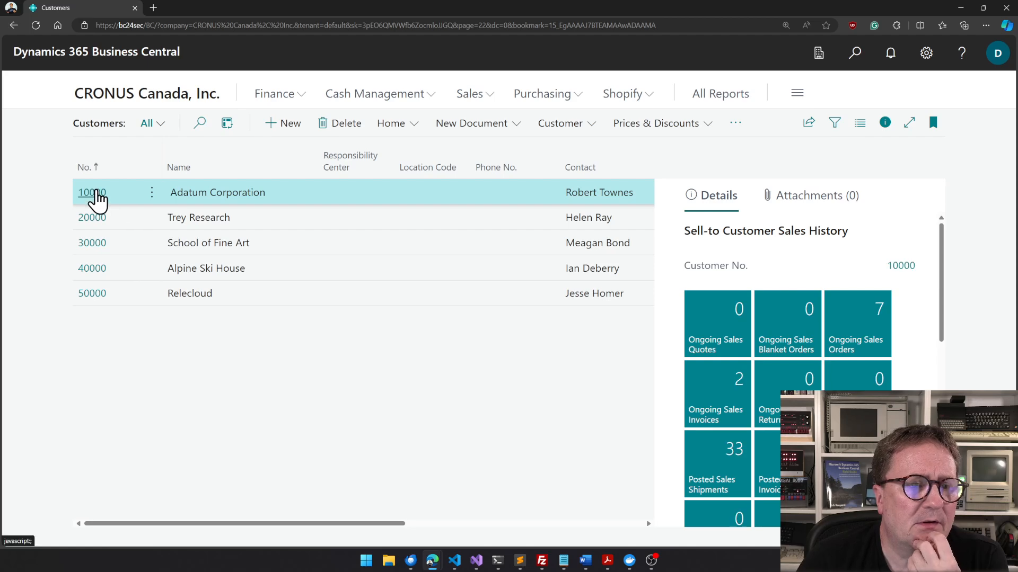
Open customer 10000 Adatum Corporation's card and dismiss the 'App published: Hello world' message
left_click(91, 192)
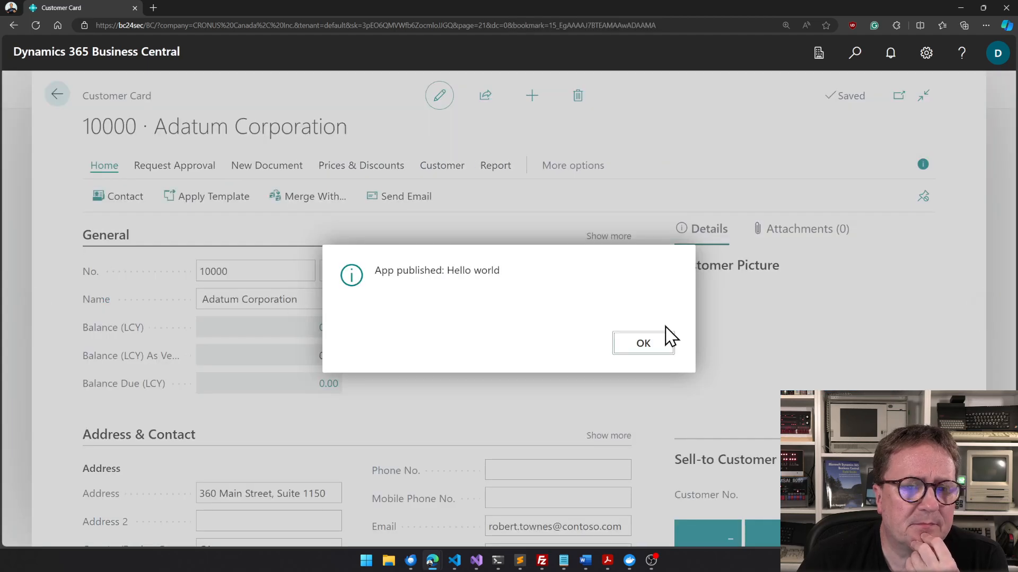
left_click(642, 342)
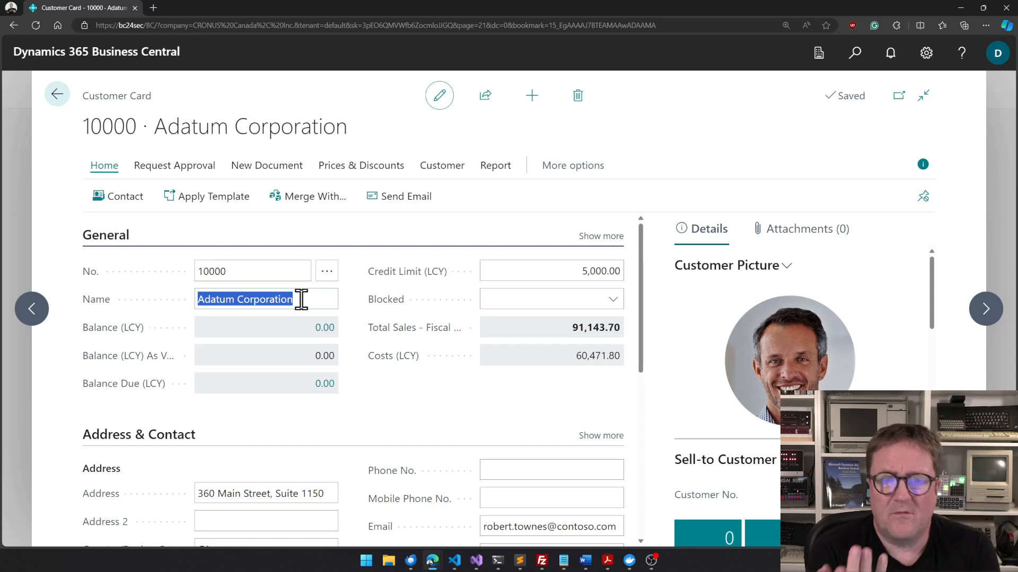
scroll("down", 3)
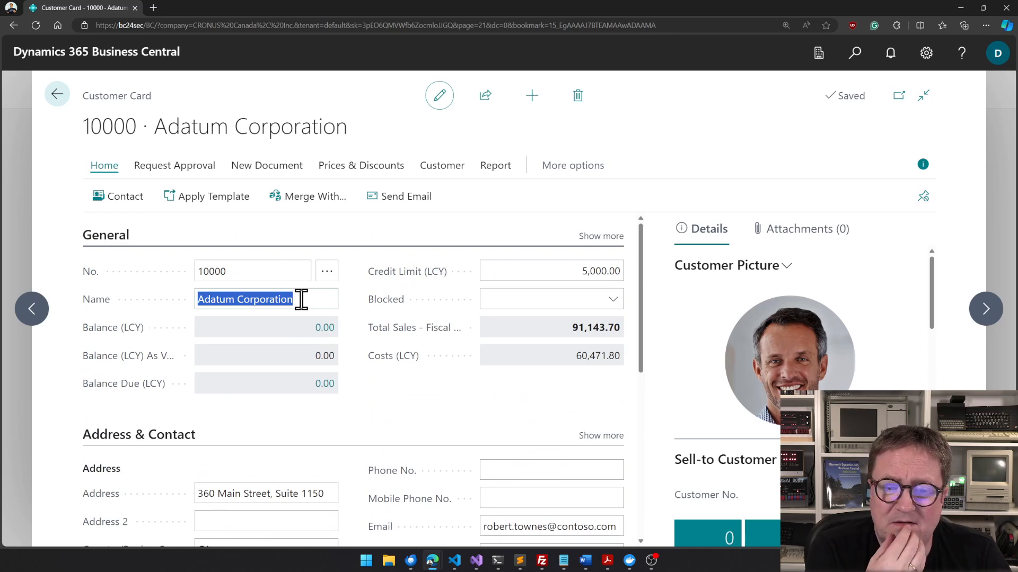
scroll("down", 3)
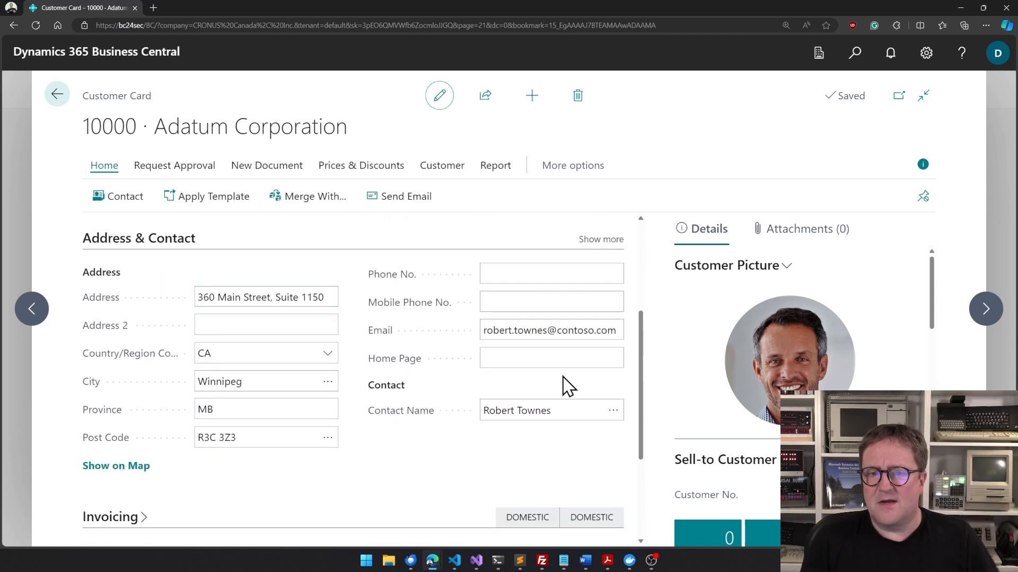
left_click(550, 357)
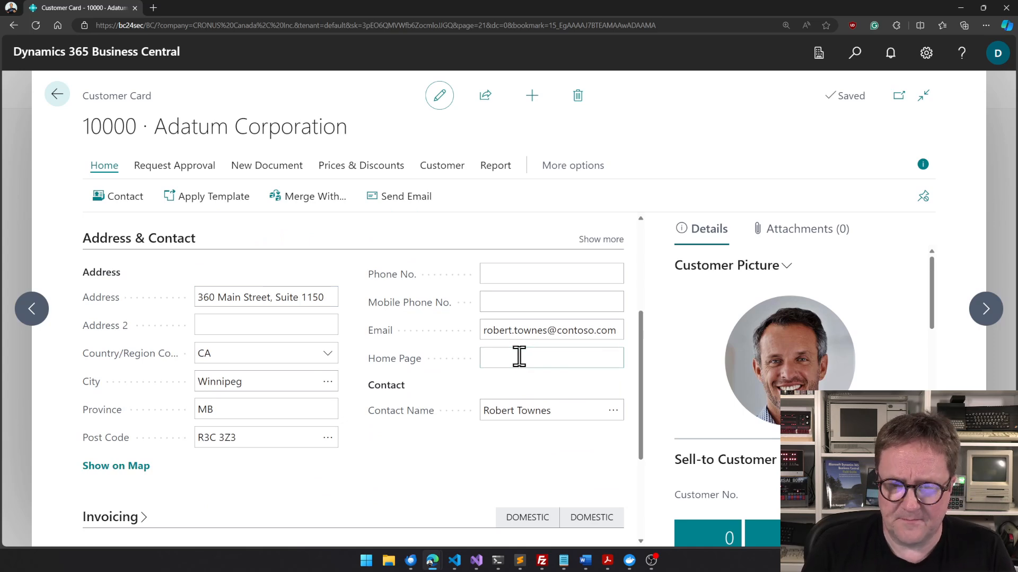
type("www.hougaardc")
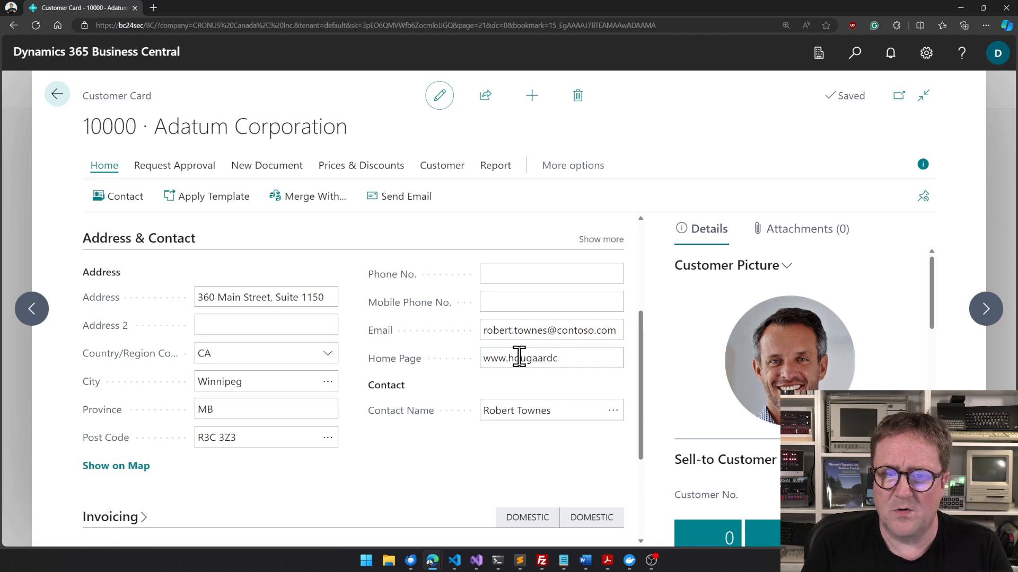
type(".com")
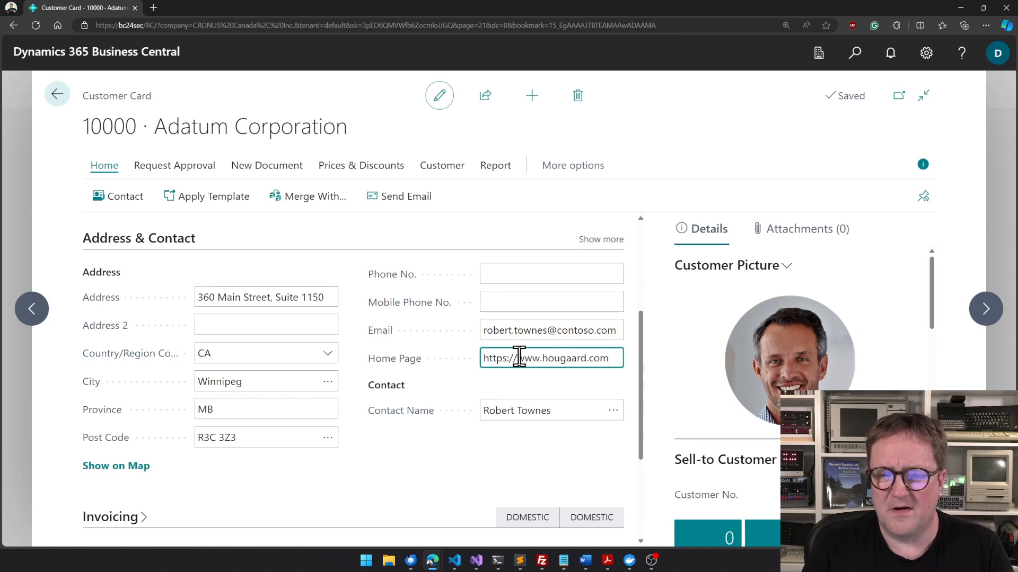
type("/")
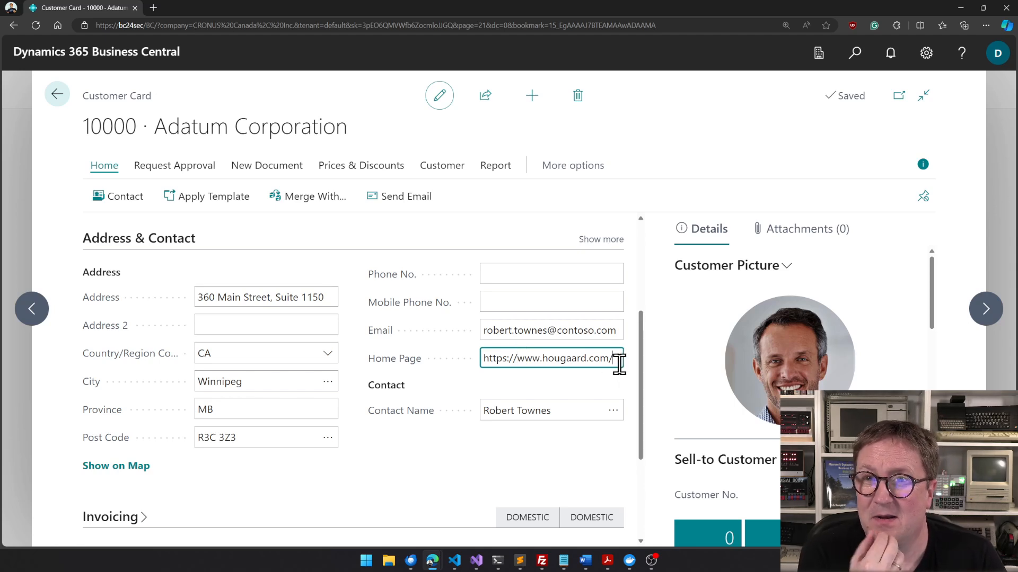
left_click(551, 410)
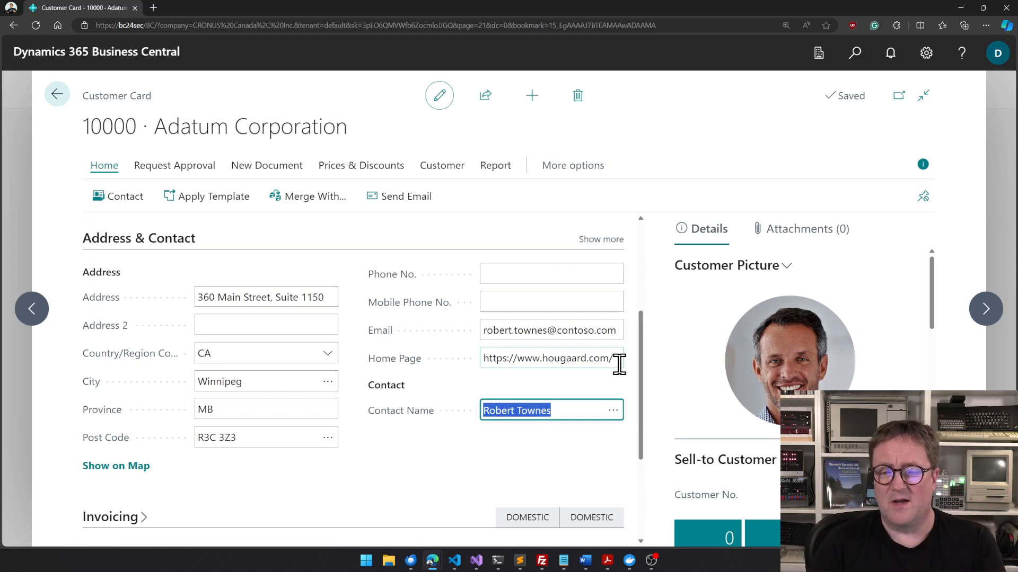
left_click(454, 560)
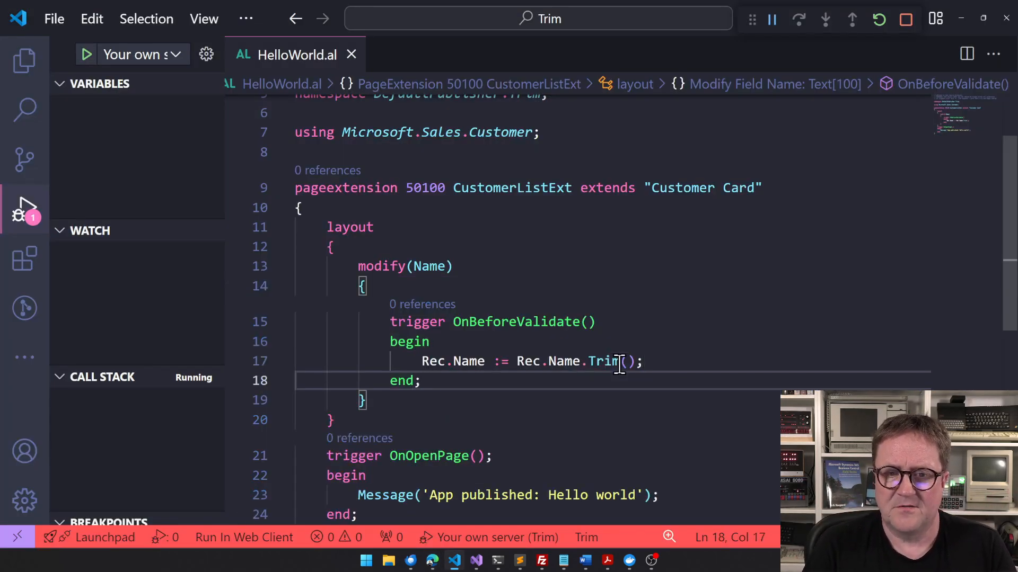
Add modify("Home Page") with an OnBeforeValidate trigger via IntelliSense
type("modify")
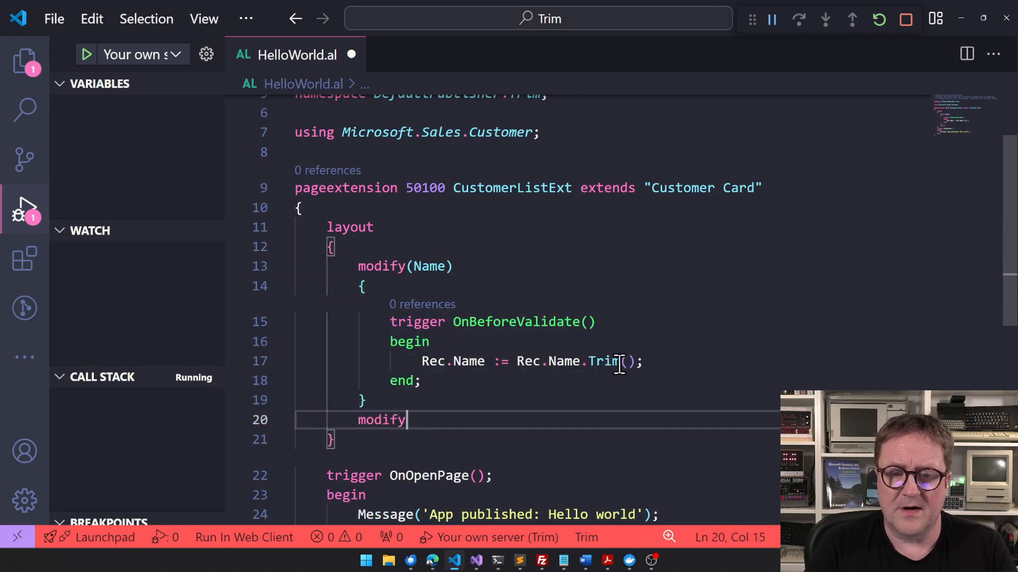
type("(Home)")
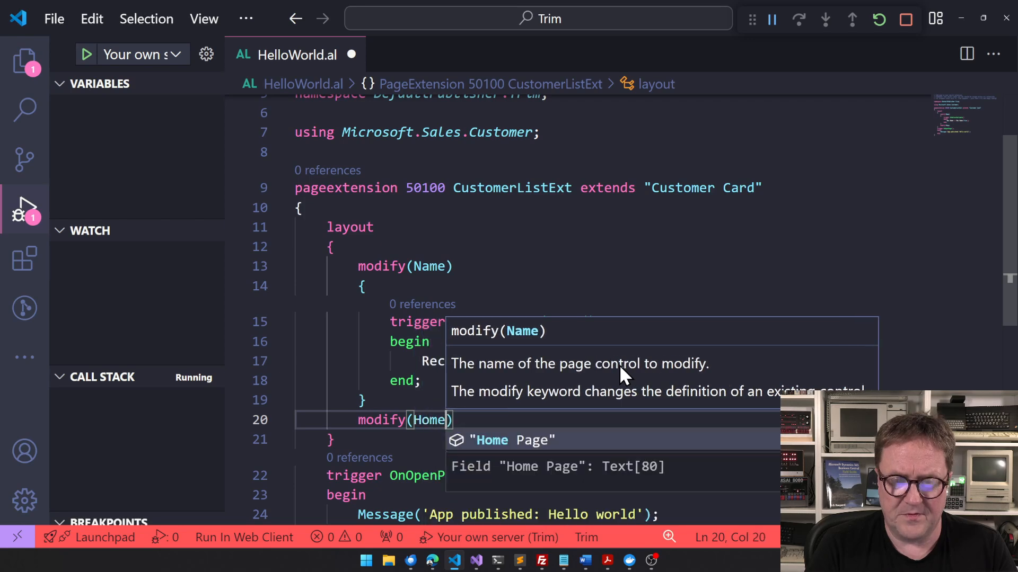
type("trigge")
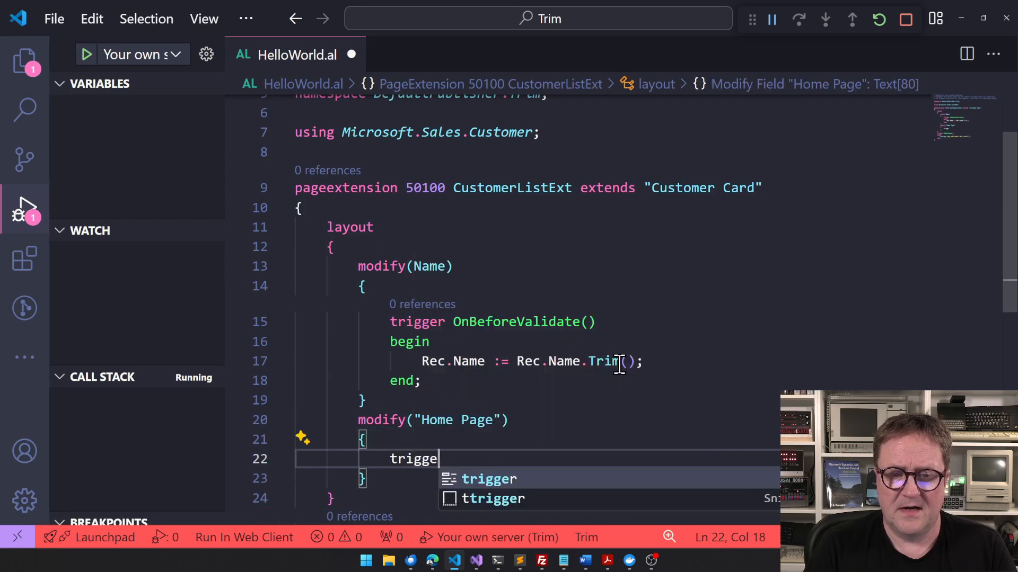
type("ON")
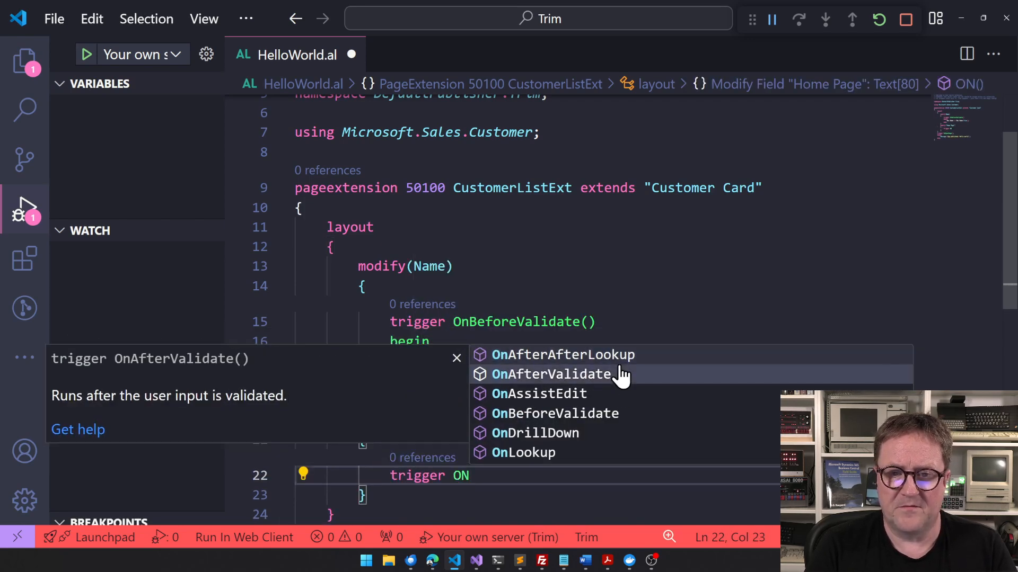
left_click(554, 413)
type("Rec.\"Home Page")
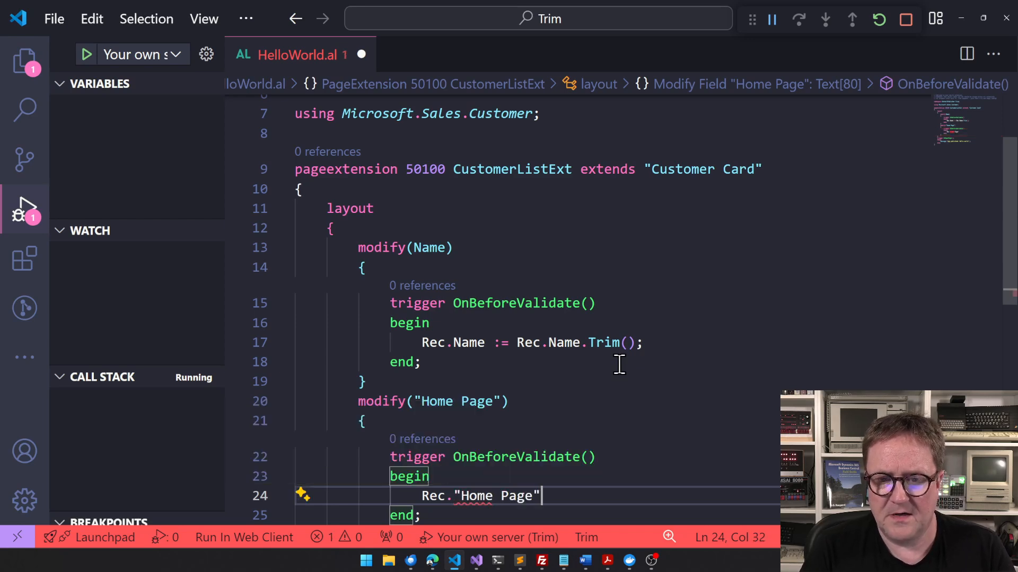
Assign Rec."Home Page" := Rec."Home Page".TrimEnd('/'); inside the trigger
type(":= Re")
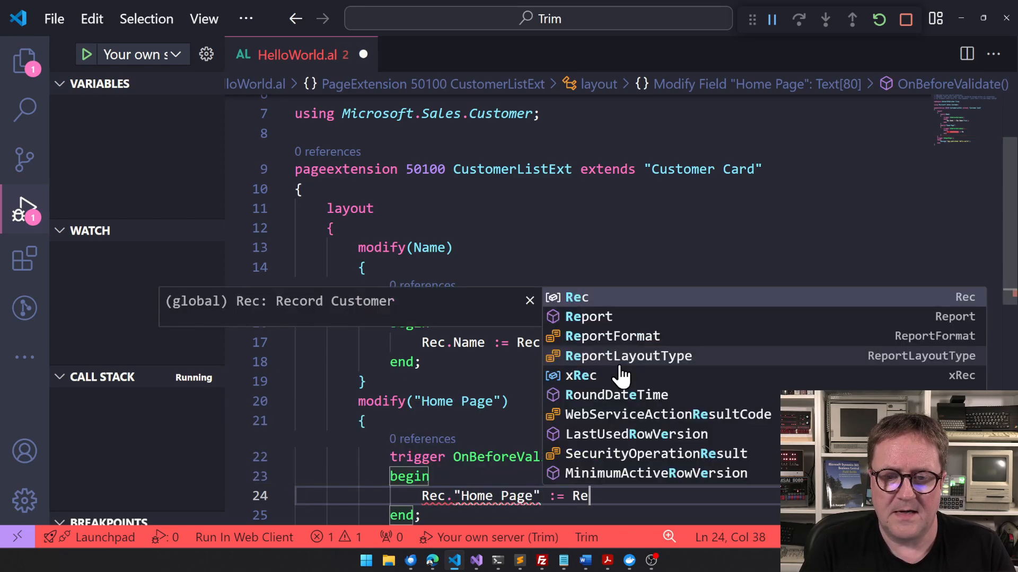
type(".\"Home Page")
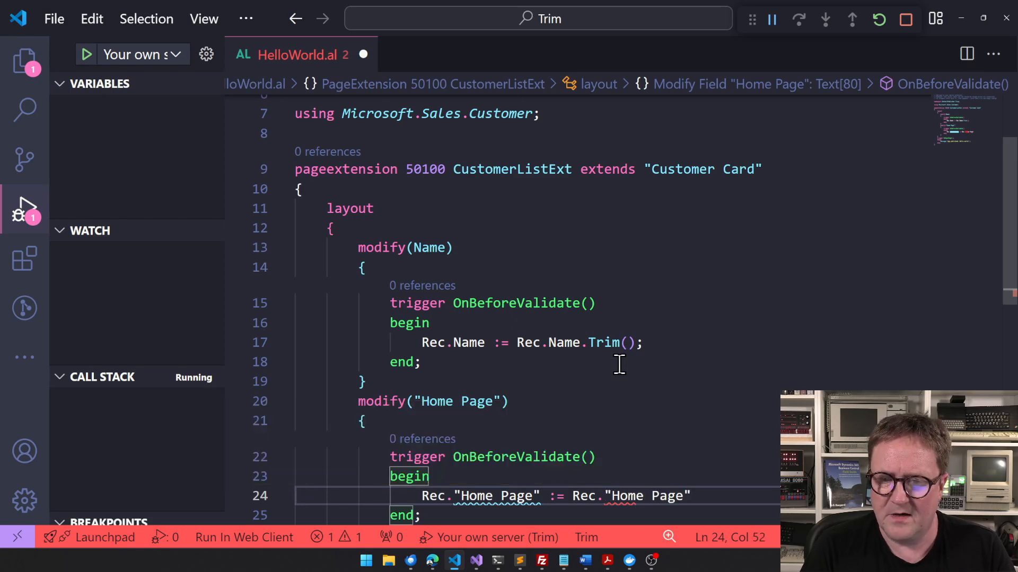
type(".Trim")
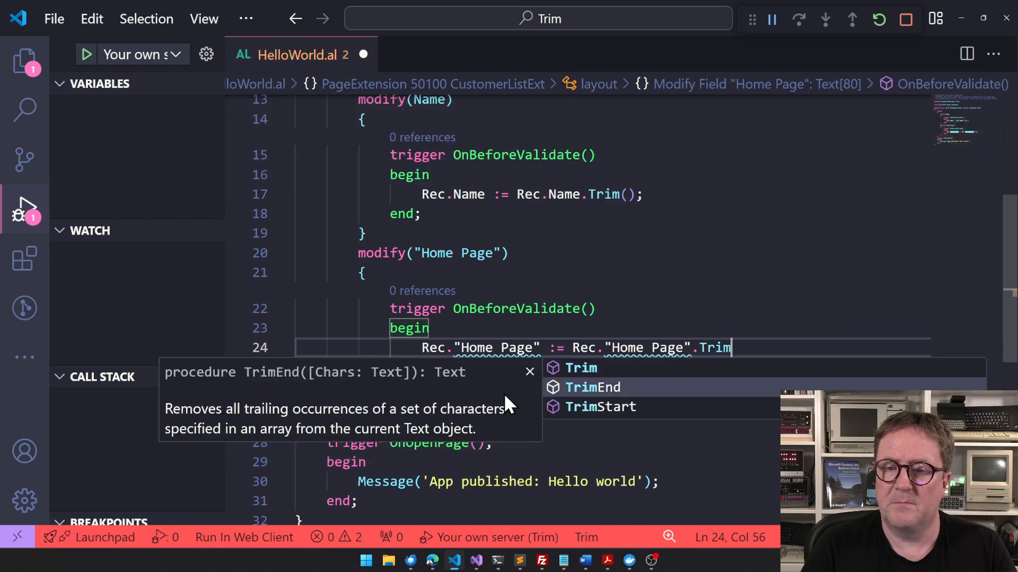
left_click(591, 387)
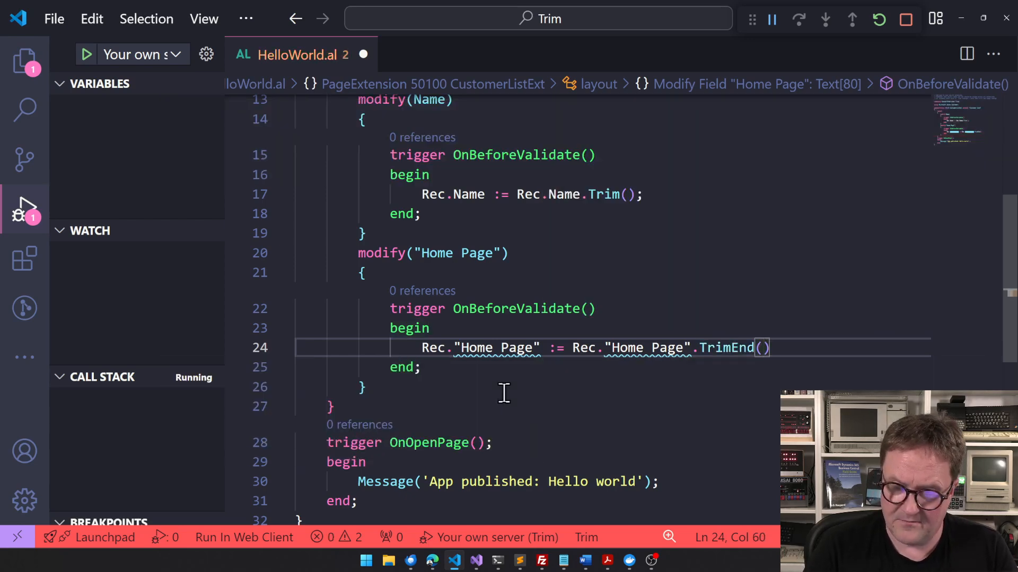
type("'/';")
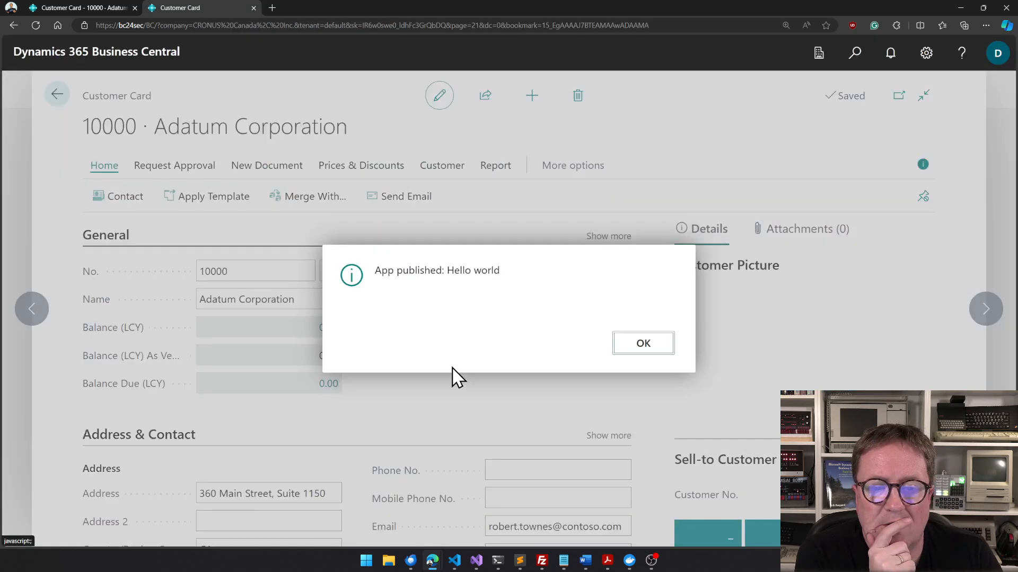
left_click(643, 342)
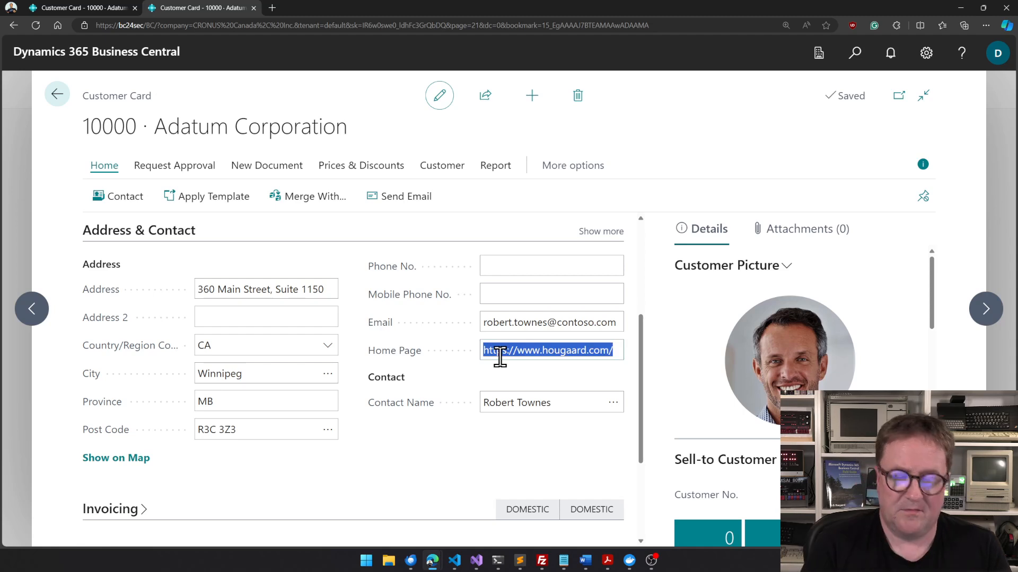
left_click(550, 403)
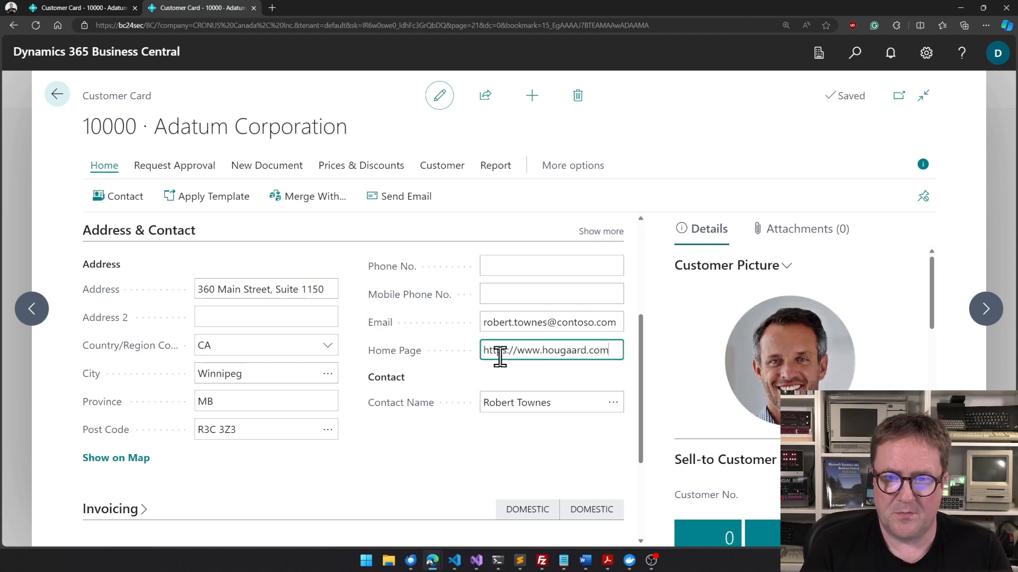
left_click(551, 403)
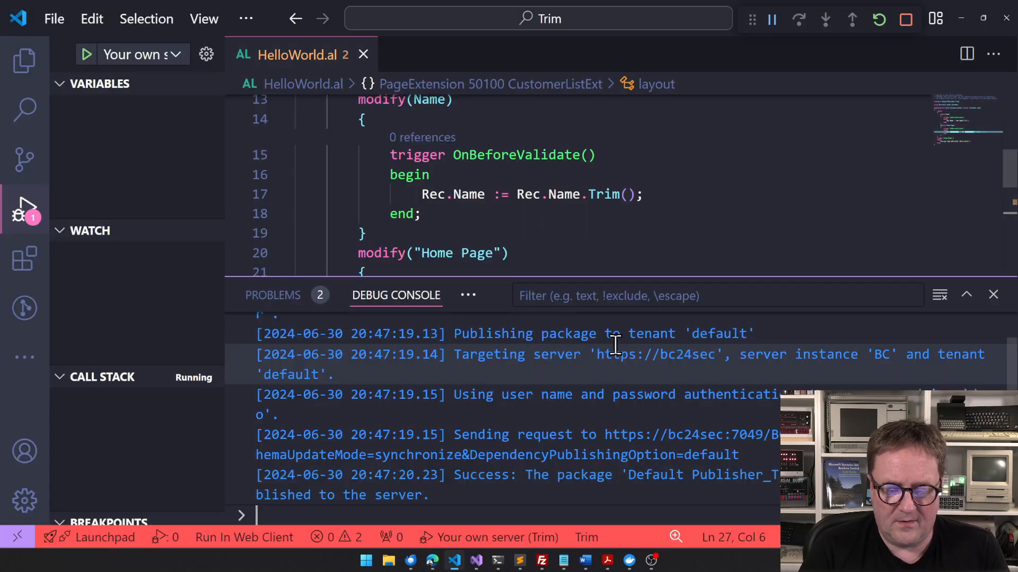
Replace the TrimEnd call with + '/contact.html' in the Home Page assignment on line 24
left_click(992, 294)
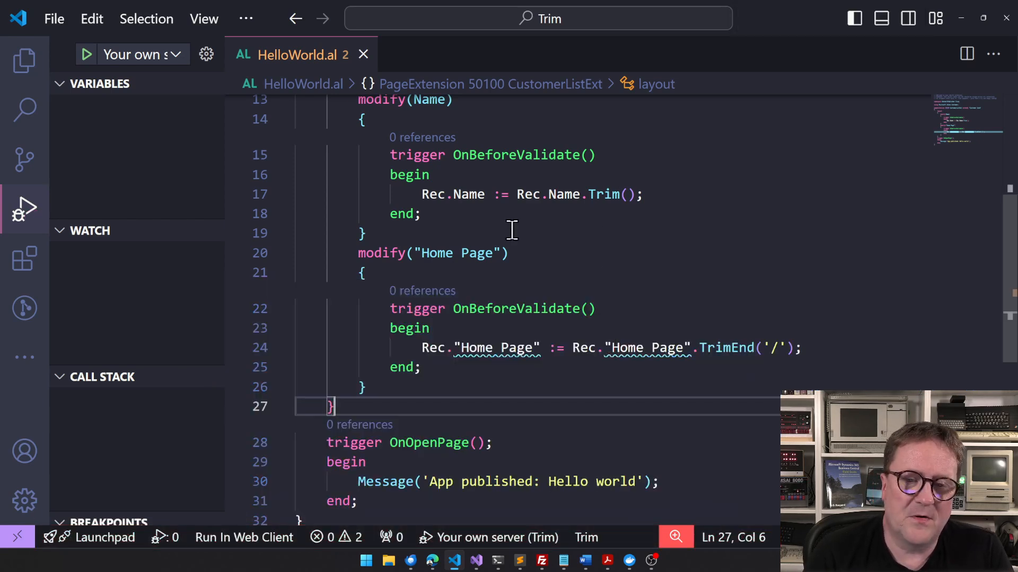
mouse_move(590, 194)
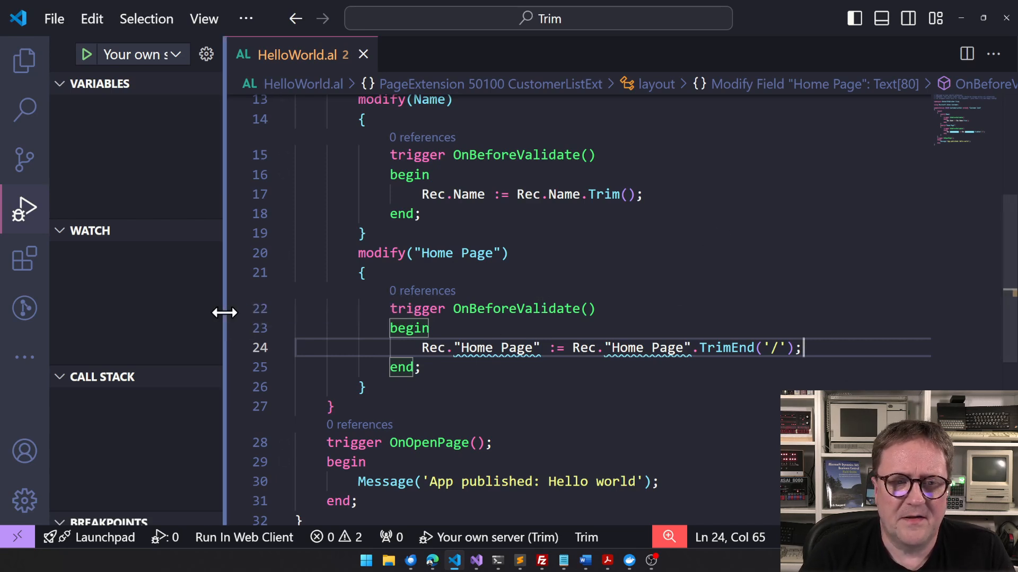
left_click(24, 208)
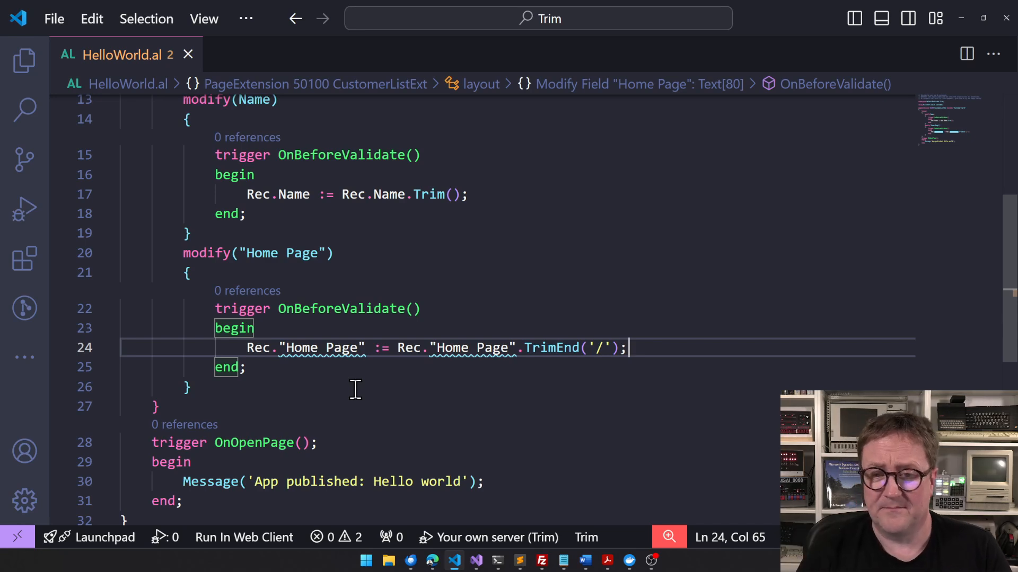
key("Backspace")
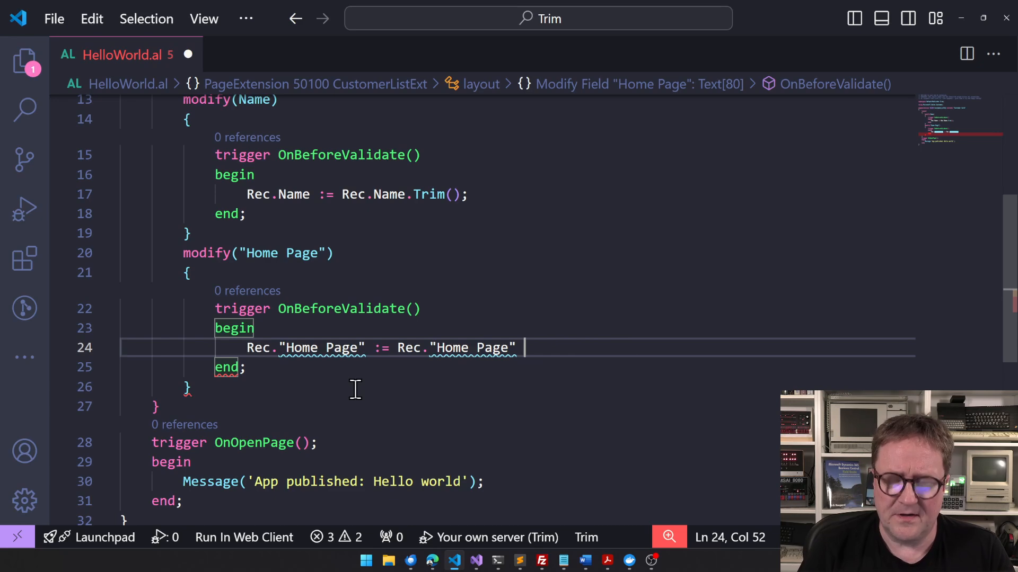
type("+ ''")
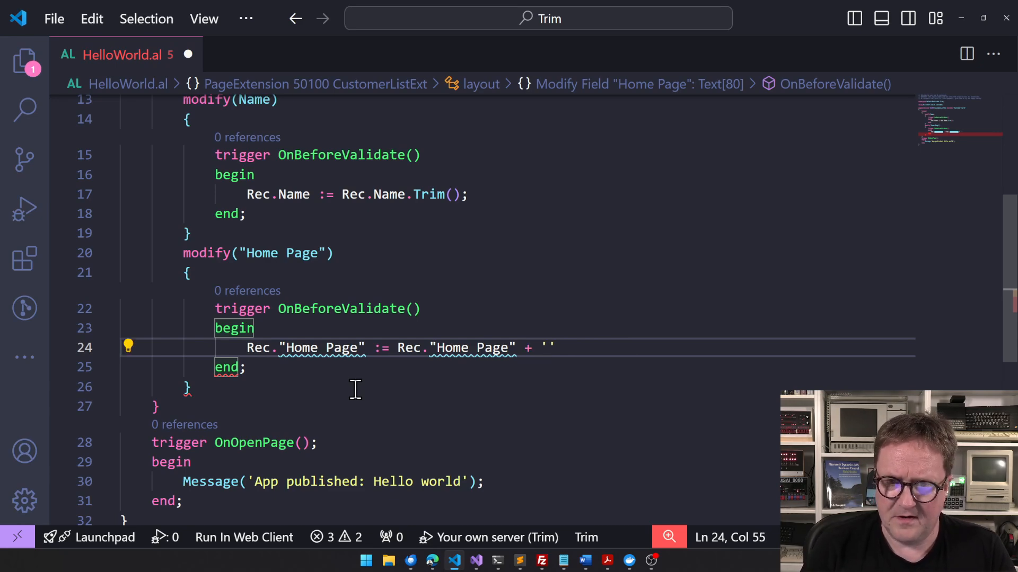
type("contact.html")
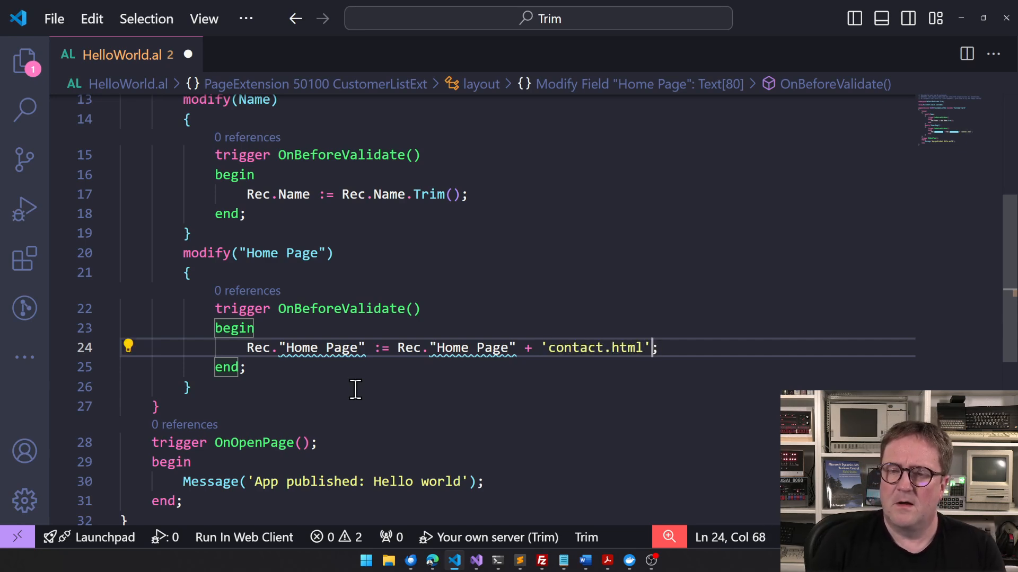
type("/")
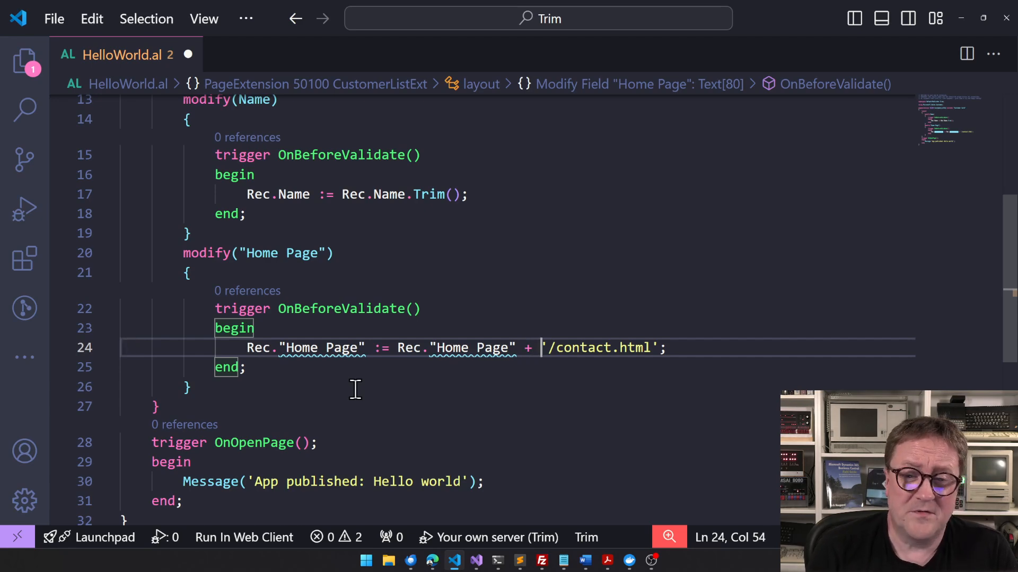
type(".")
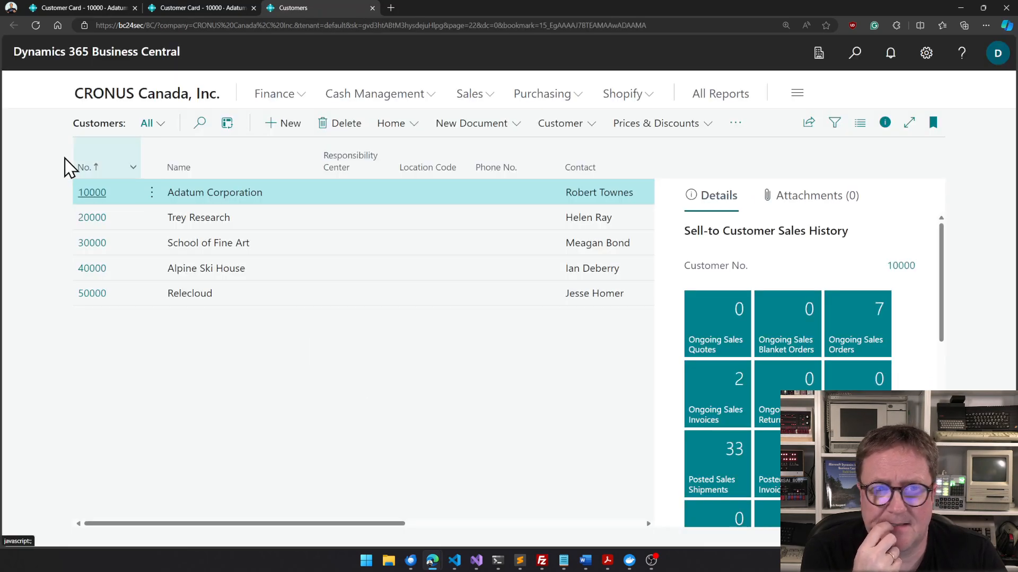
Open customer 20000 Trey Research and enter ibm.com as Home Page, yielding ibm.com/contact.html
left_click(92, 217)
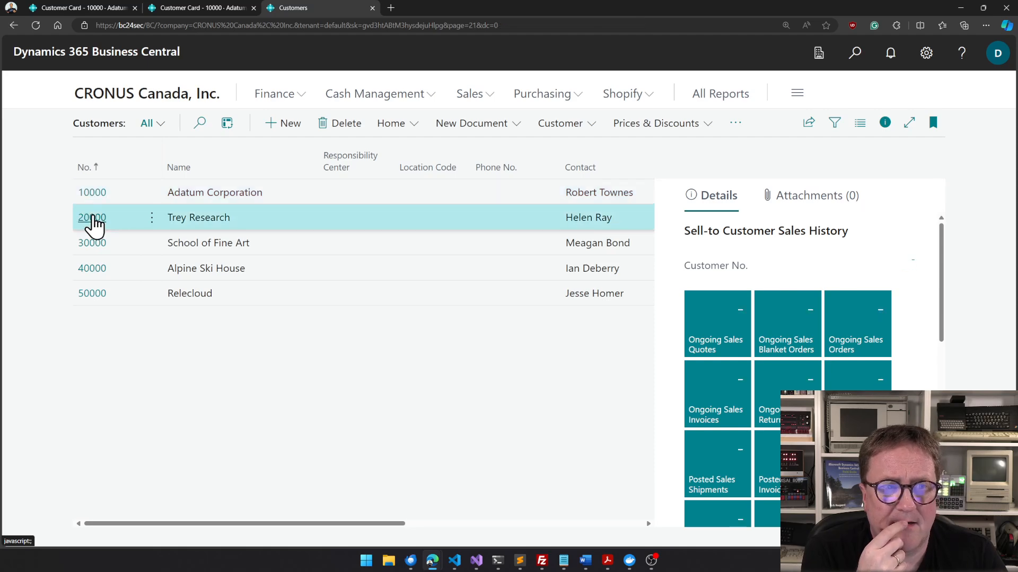
left_click(91, 218)
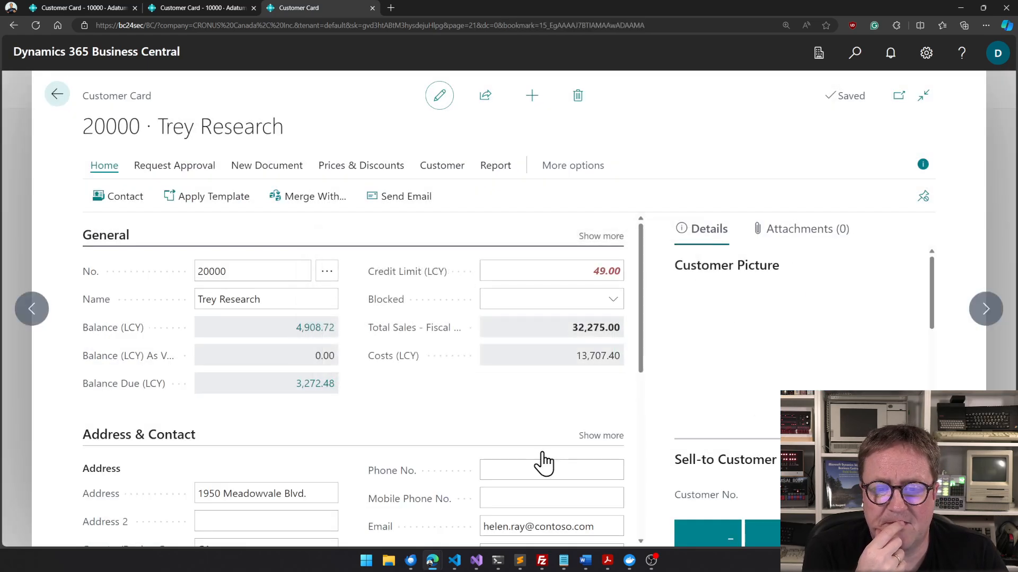
scroll("down", 3)
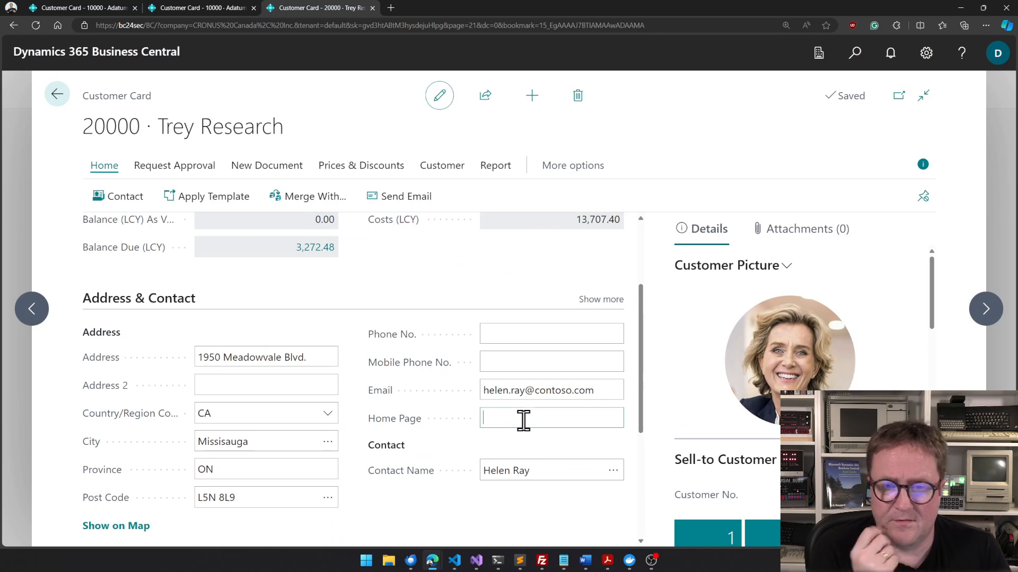
type("ibm")
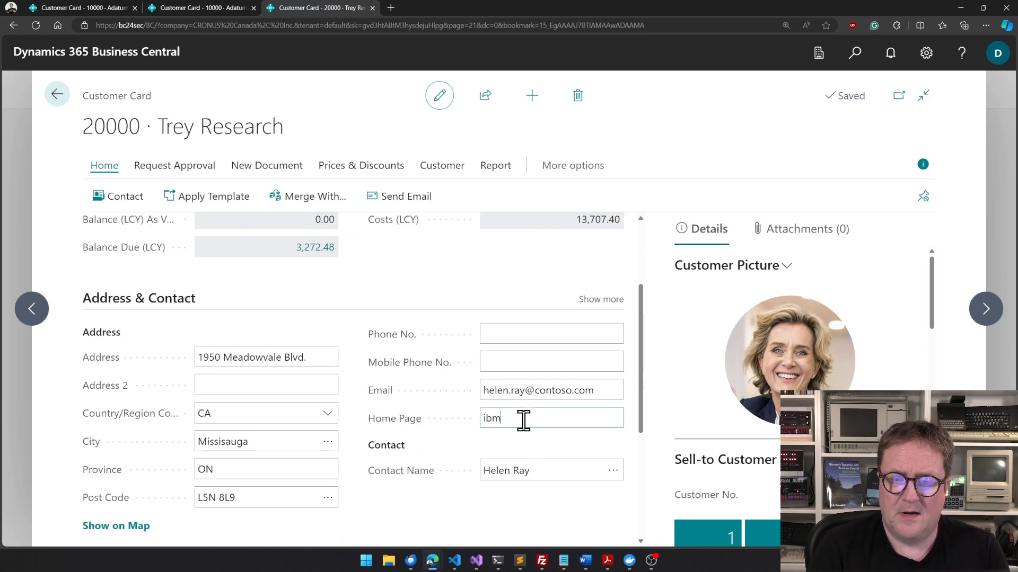
type(".com/contact.html")
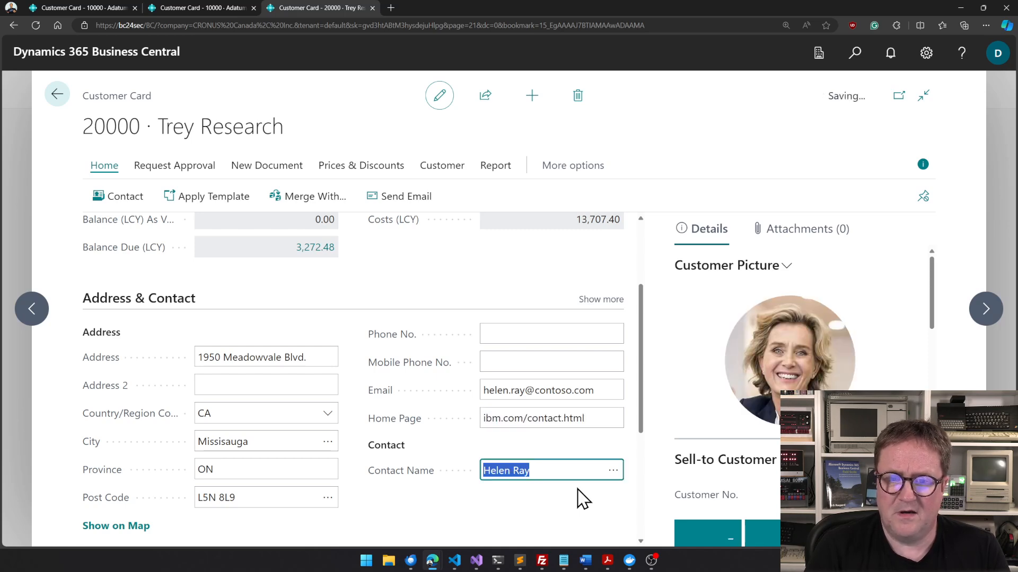
left_click(551, 418)
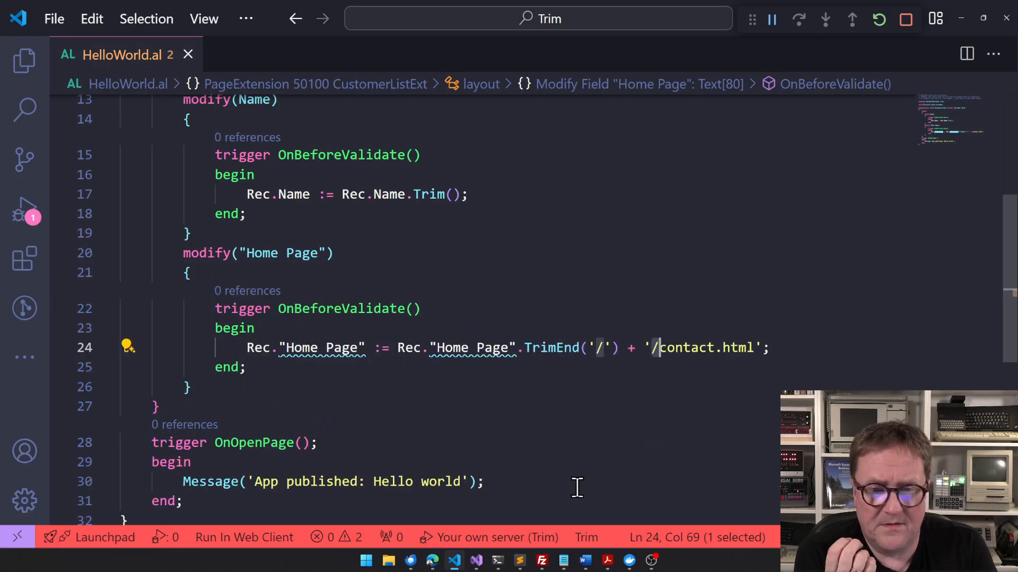
scroll("down", 3)
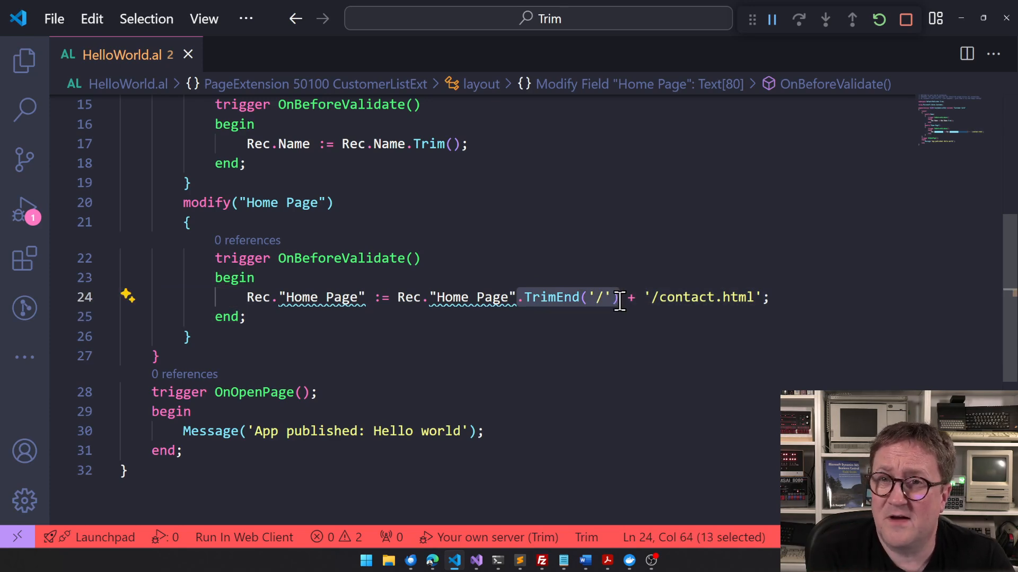
mouse_move(593, 297)
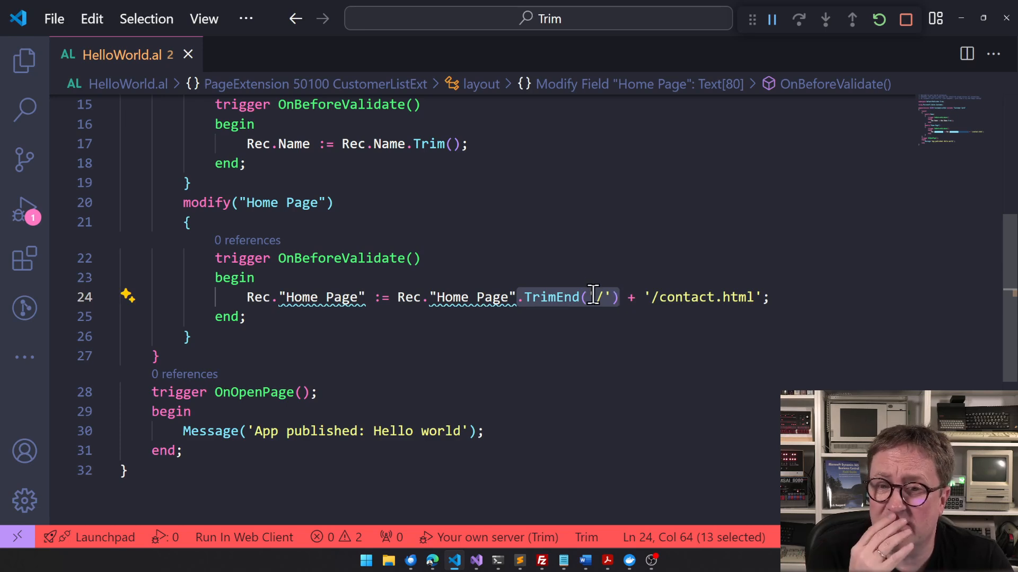
mouse_move(551, 297)
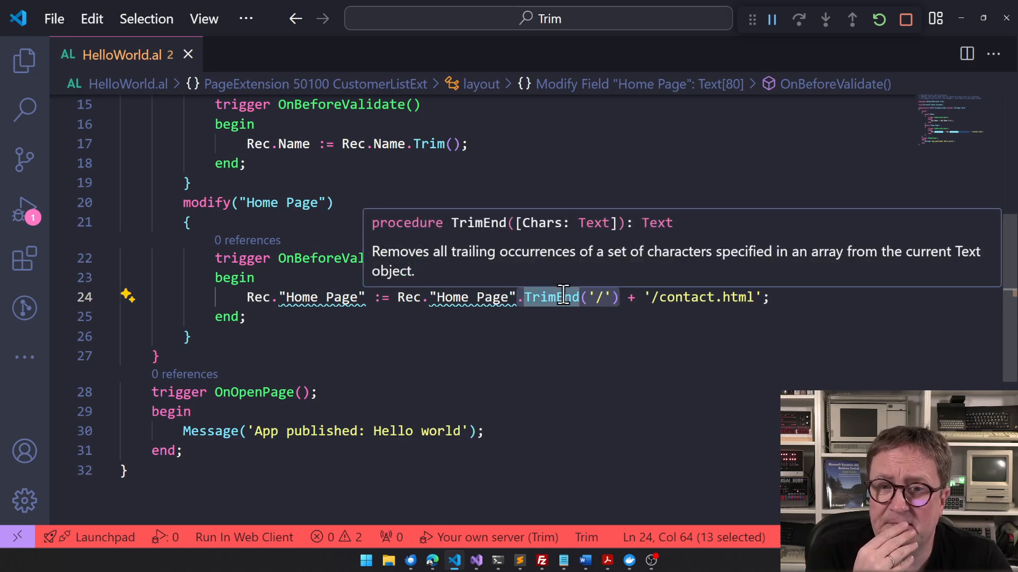
mouse_move(573, 347)
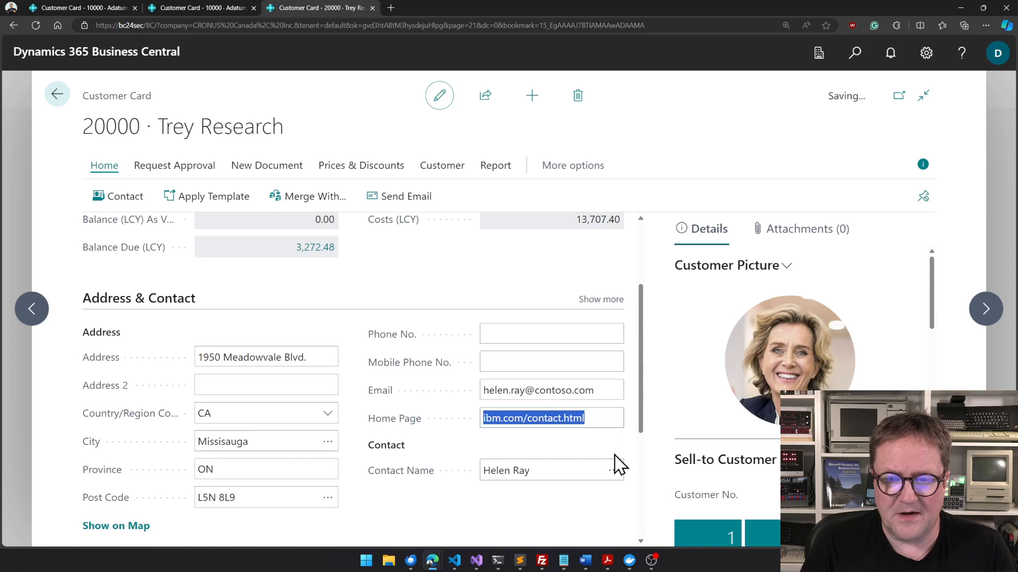
Re-enter ibm.com with a trailing space, giving Home Page ibm.com /contact.html
type("ibm.com")
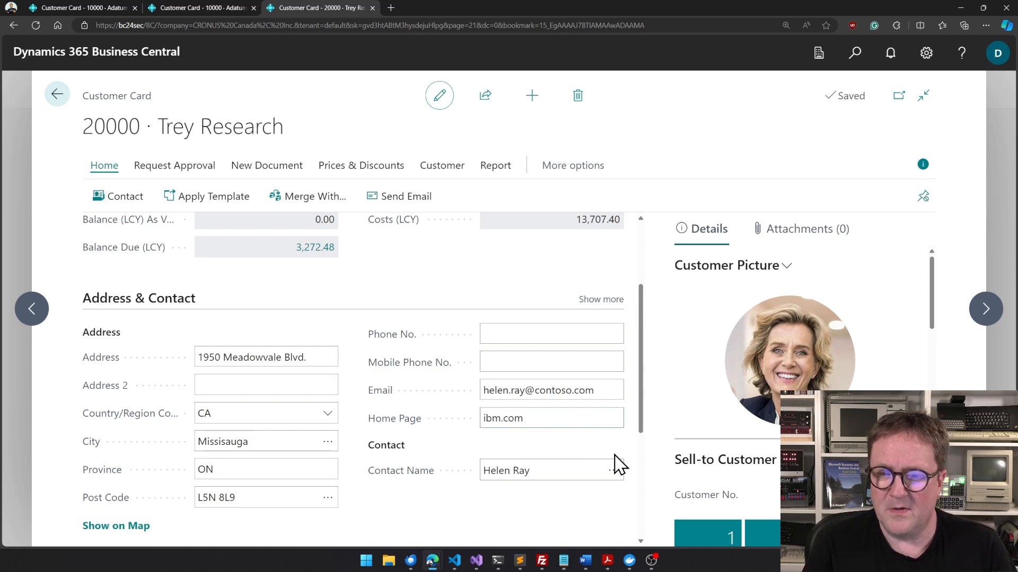
left_click(551, 470)
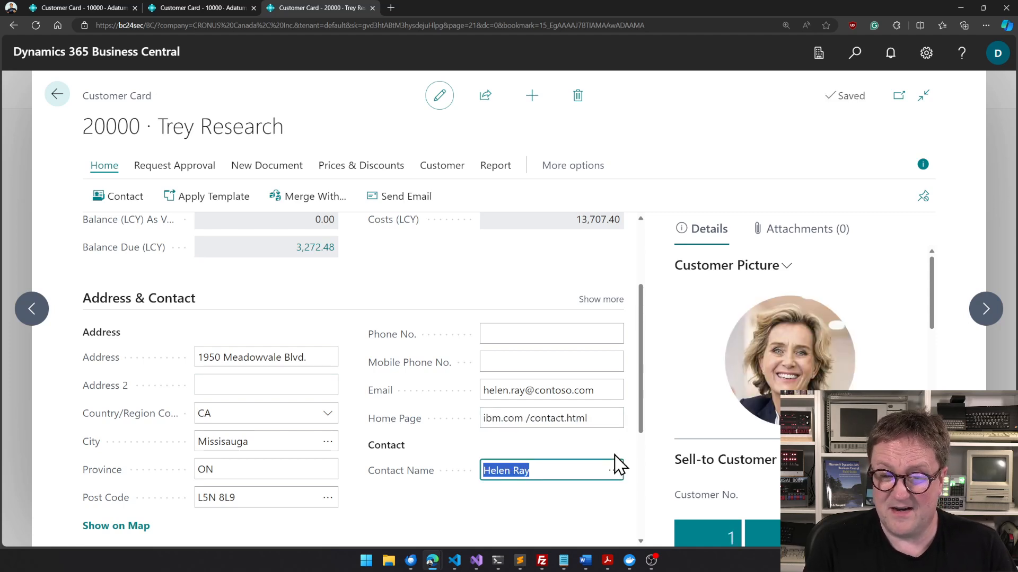
scroll("down", 3)
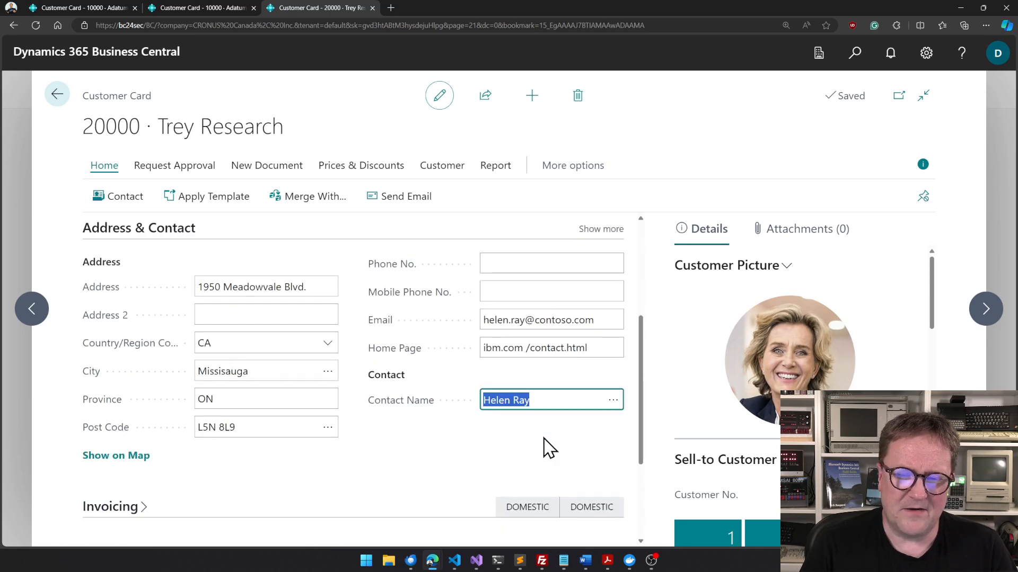
mouse_move(560, 371)
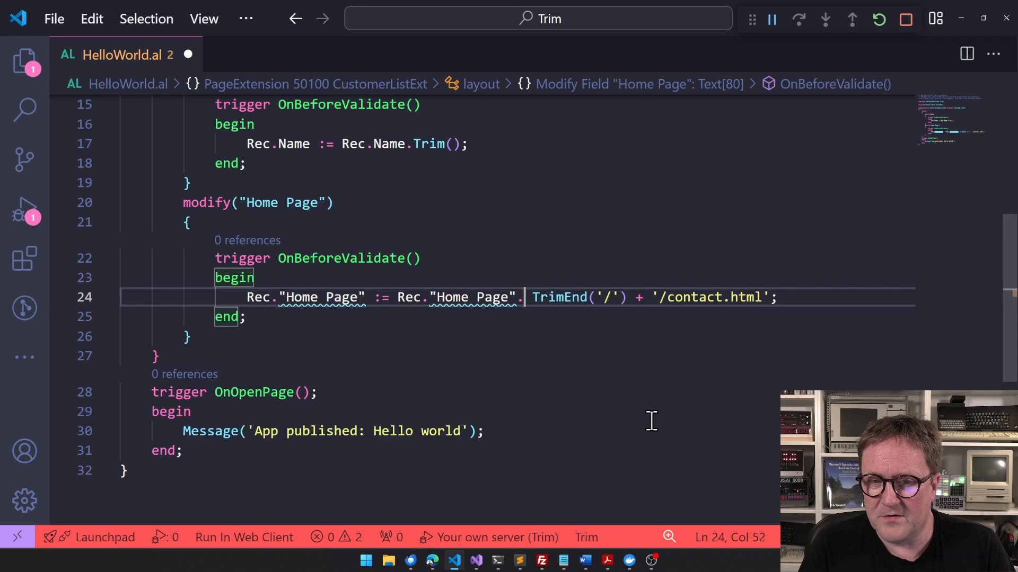
Insert Trim(). before TrimEnd('/') in the Home Page assignment on line 24
type("Trim()")
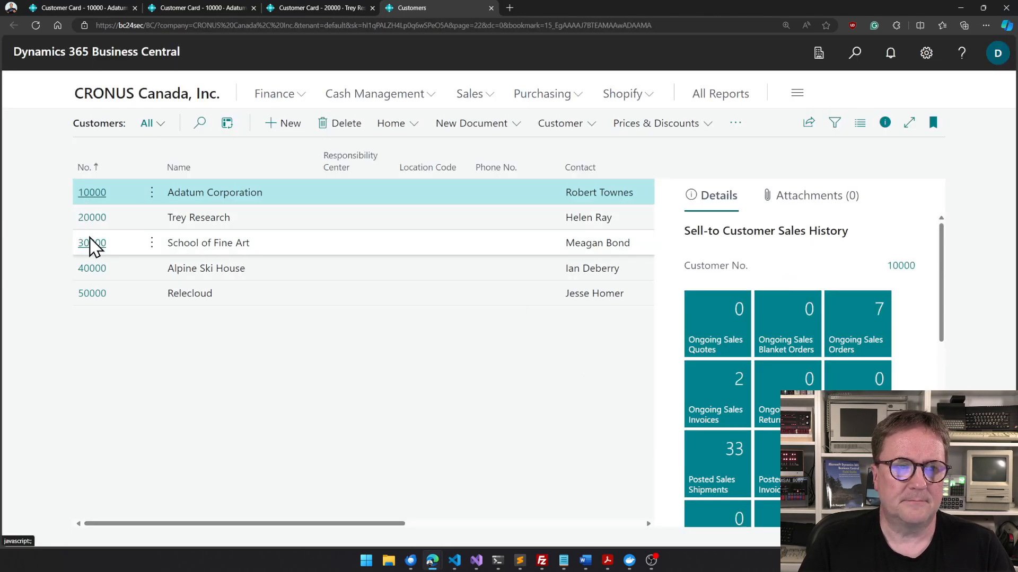
Reopen a customer card and dismiss the App published confirmation
left_click(92, 242)
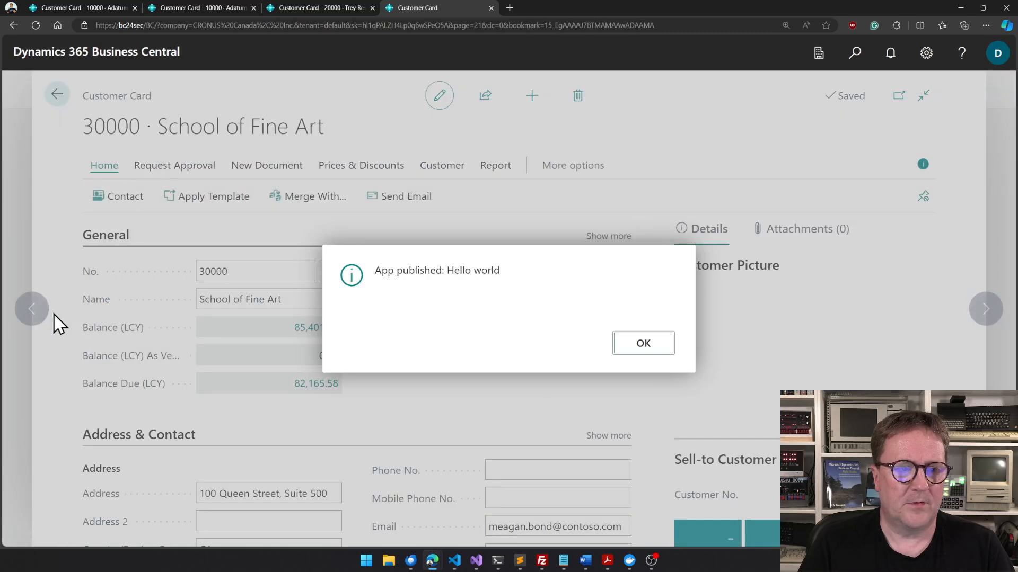
left_click(642, 342)
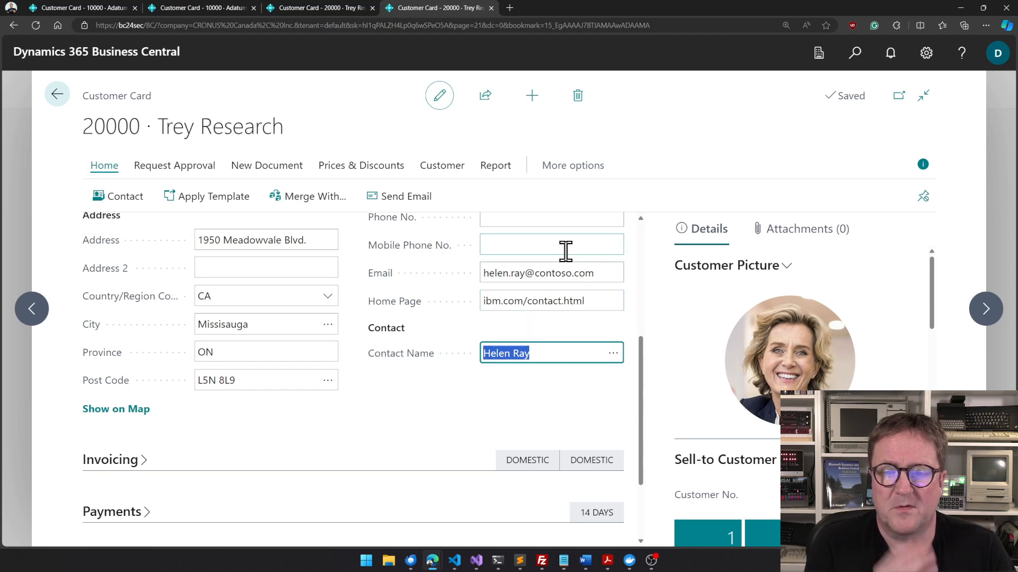
mouse_move(510, 341)
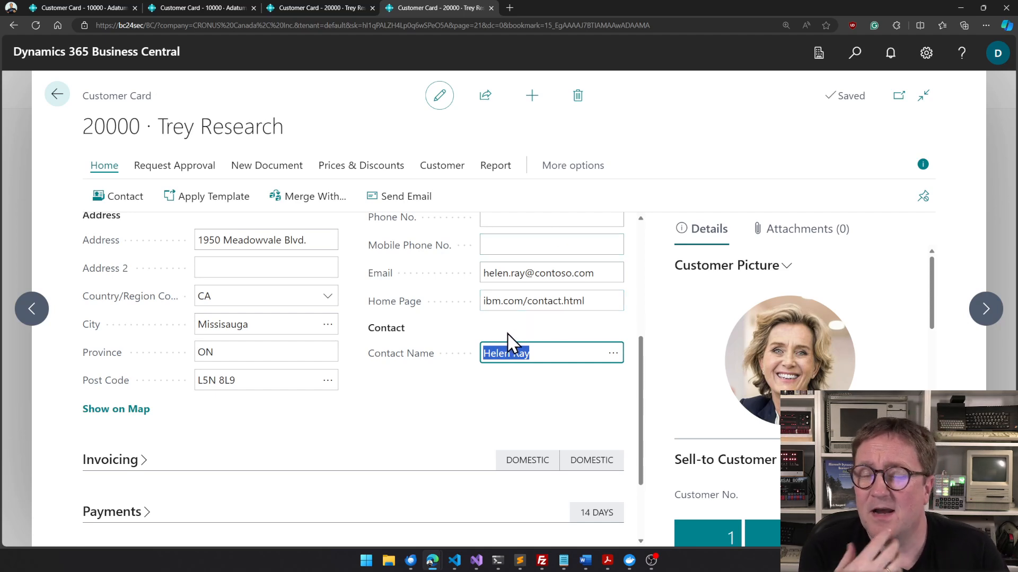